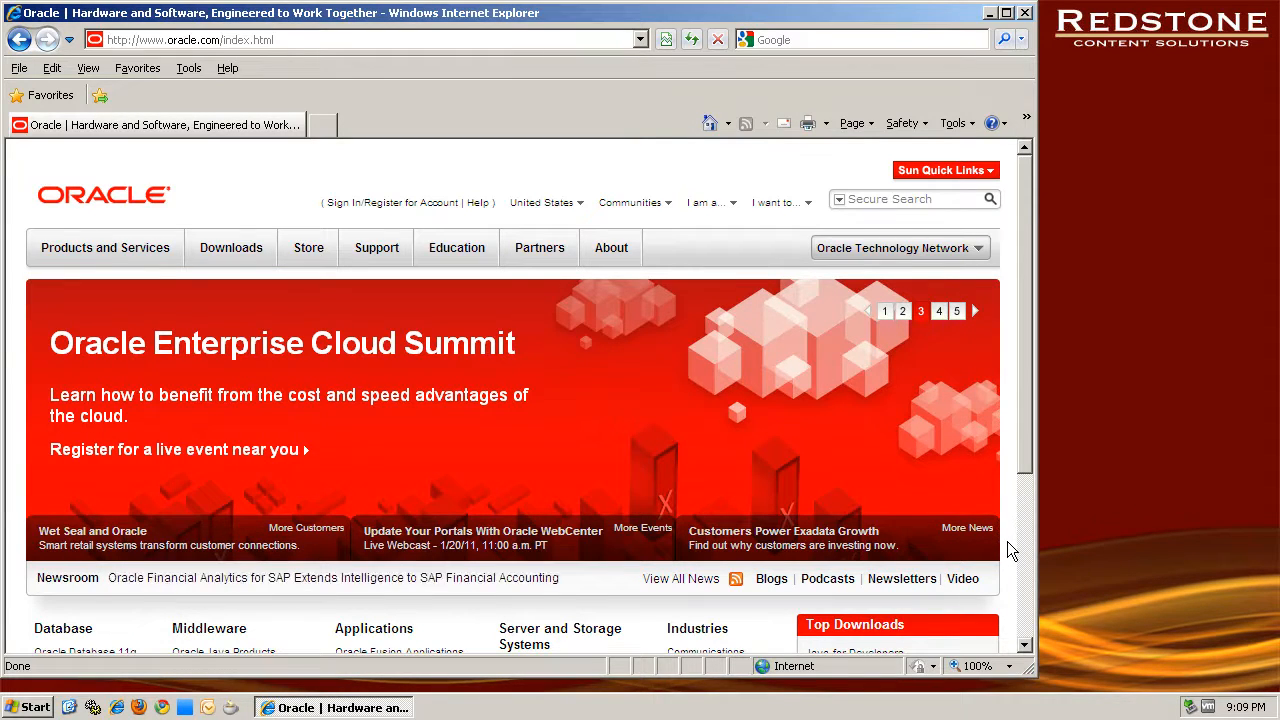
# - Navigate from oracle.com's Middleware menu to the WebLogic Server product page and its Downloads section
pyautogui.click(938, 312)
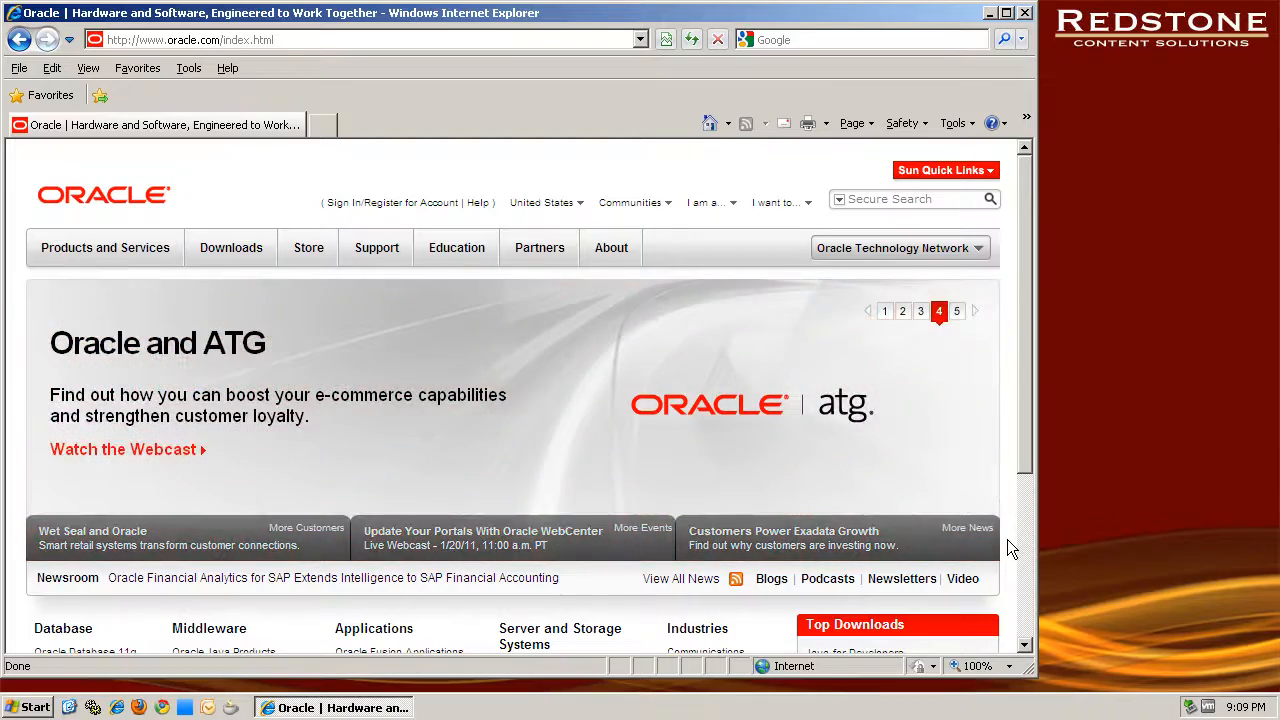
pyautogui.scroll(-3)
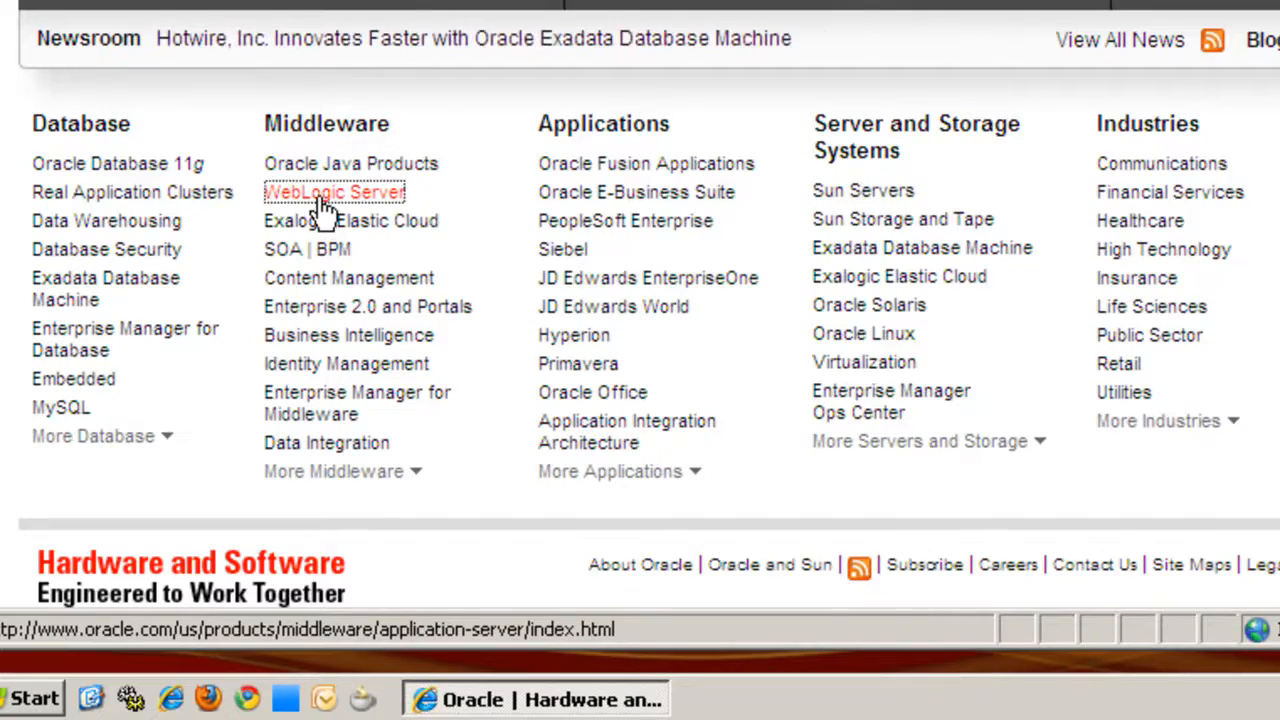
pyautogui.click(336, 192)
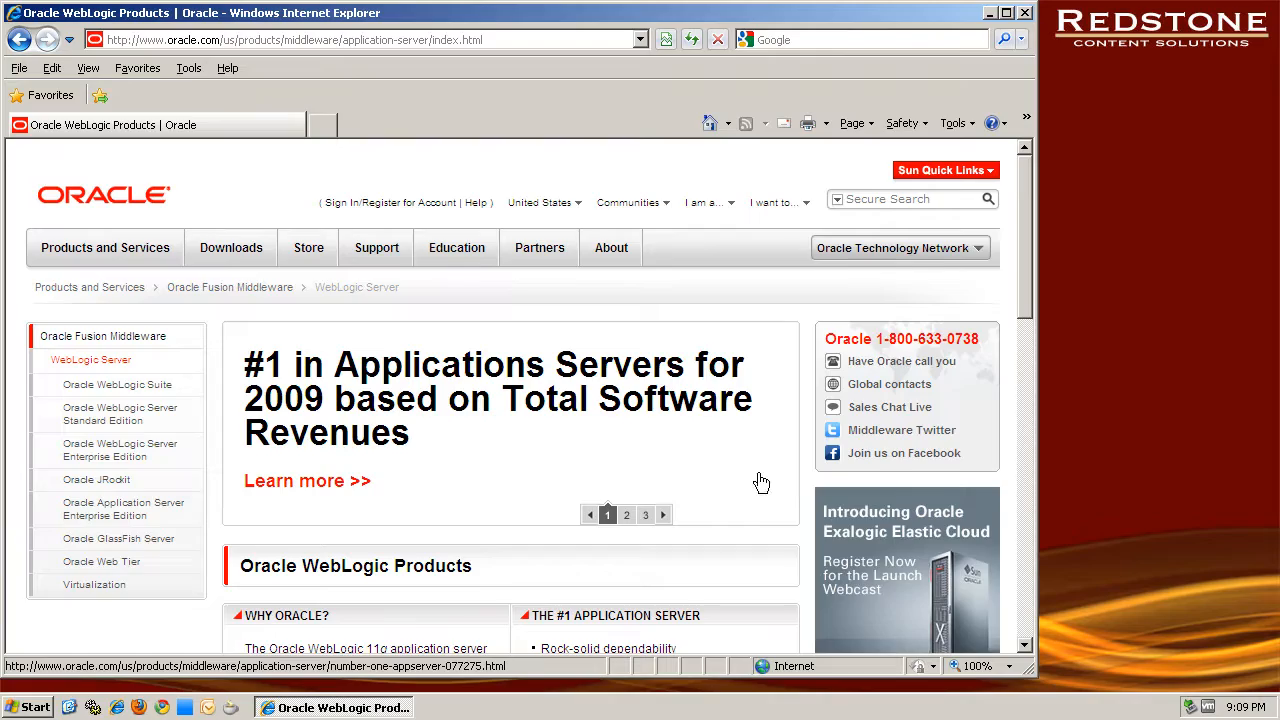
pyautogui.scroll(-3)
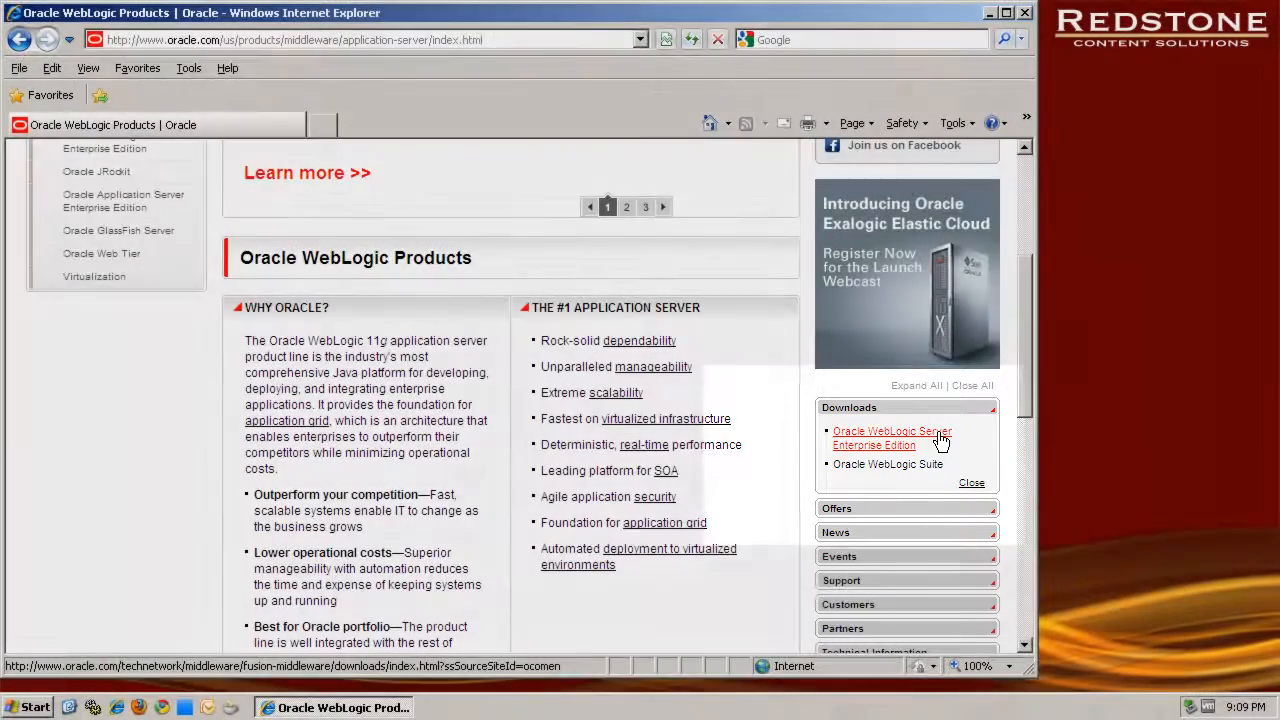
# - Accept the OTN license and download the generic 1 GB WebLogic Server 10.3.4 installer File1
pyautogui.click(892, 438)
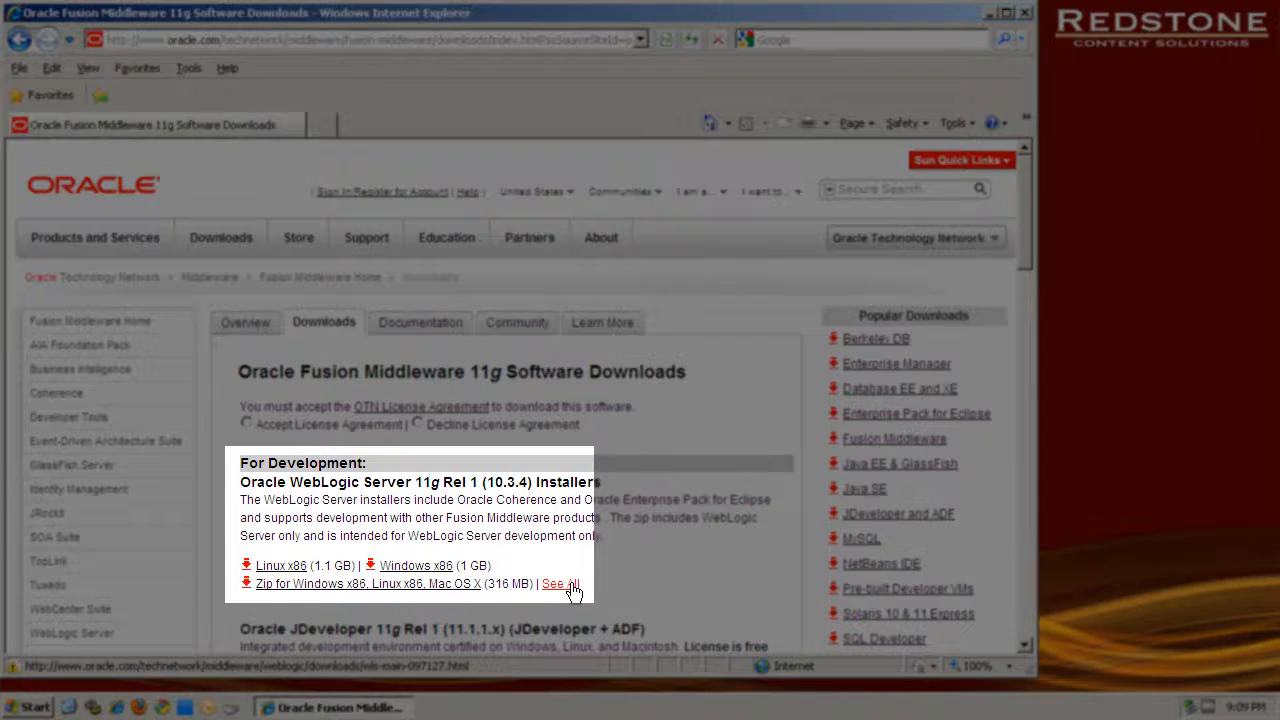
pyautogui.click(560, 584)
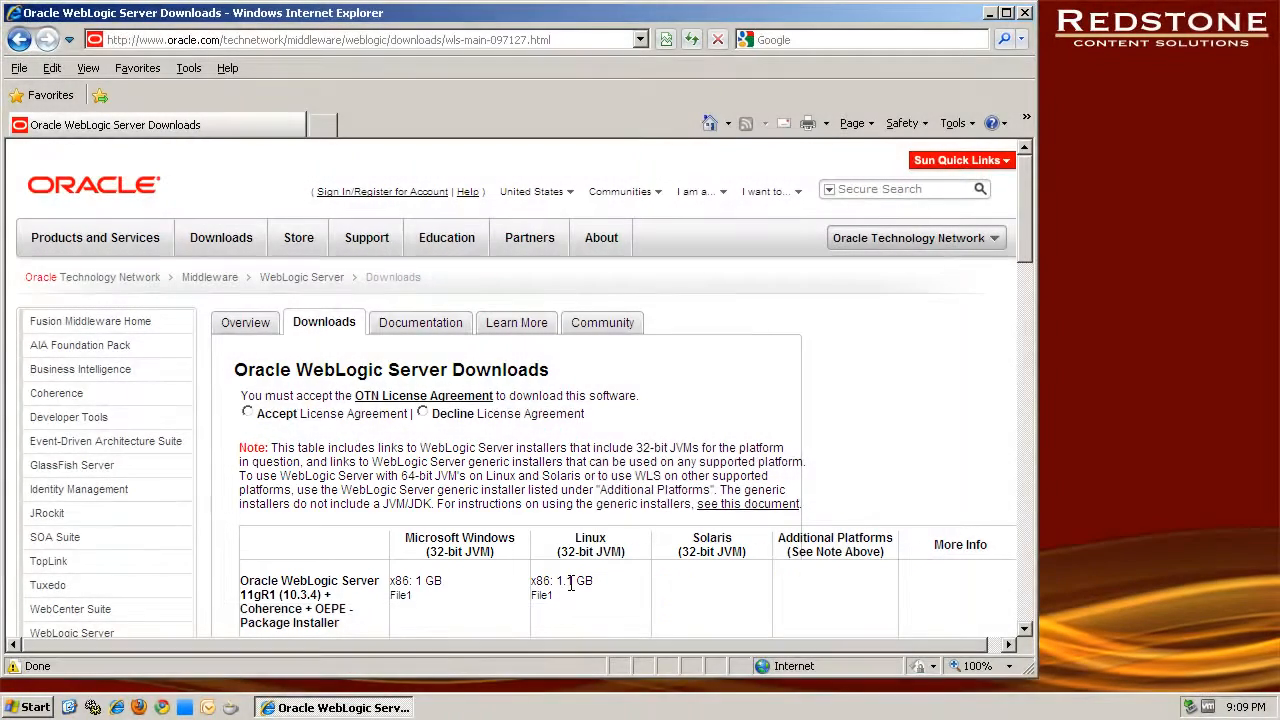
pyautogui.click(248, 412)
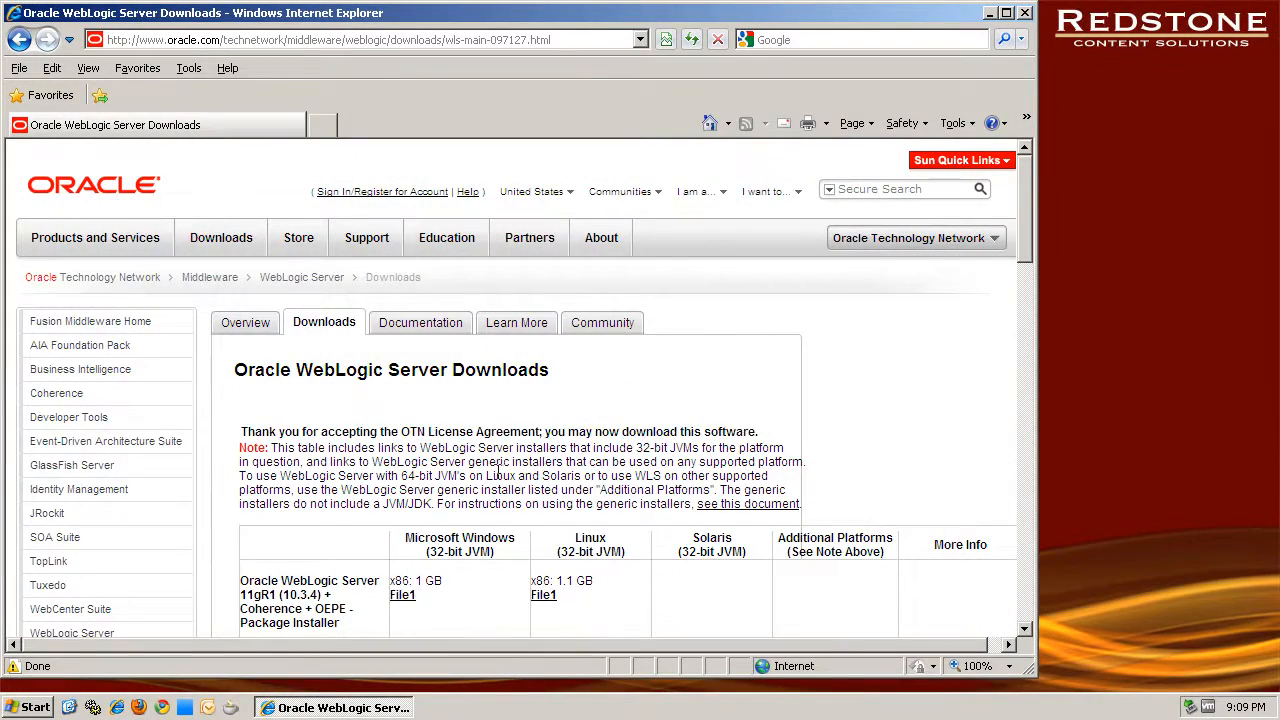
pyautogui.scroll(-3)
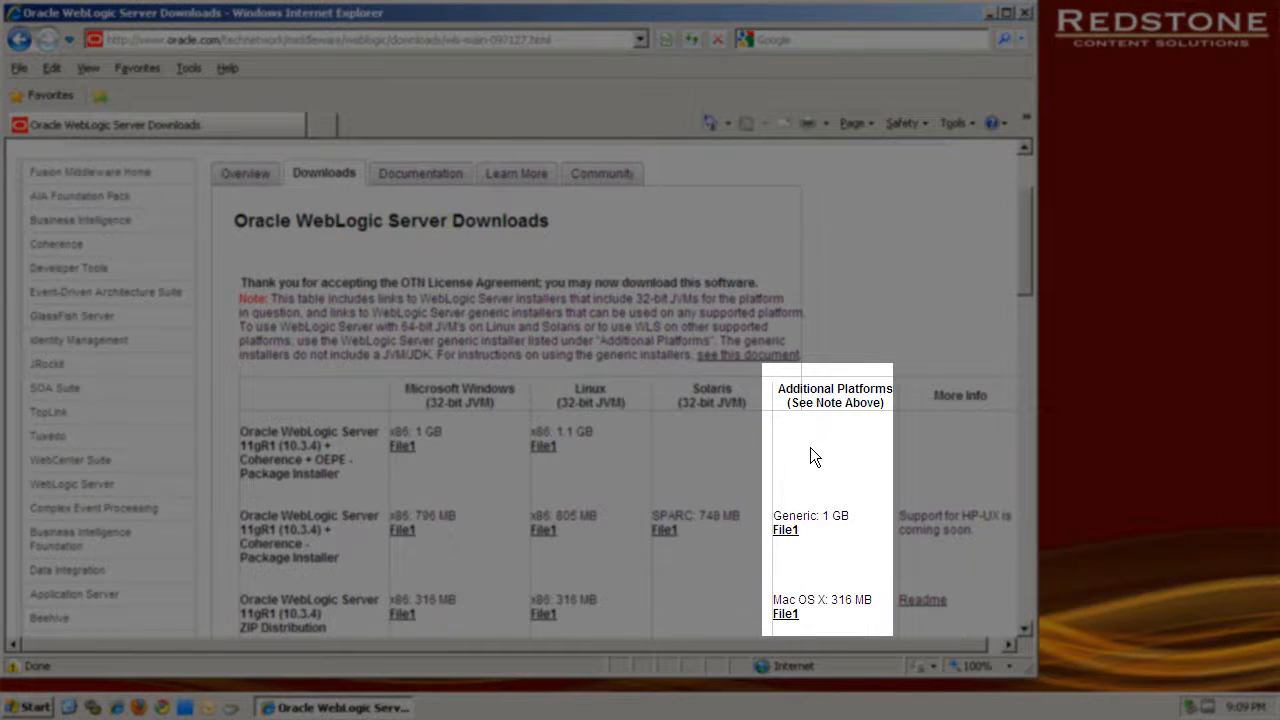
pyautogui.moveTo(788, 532)
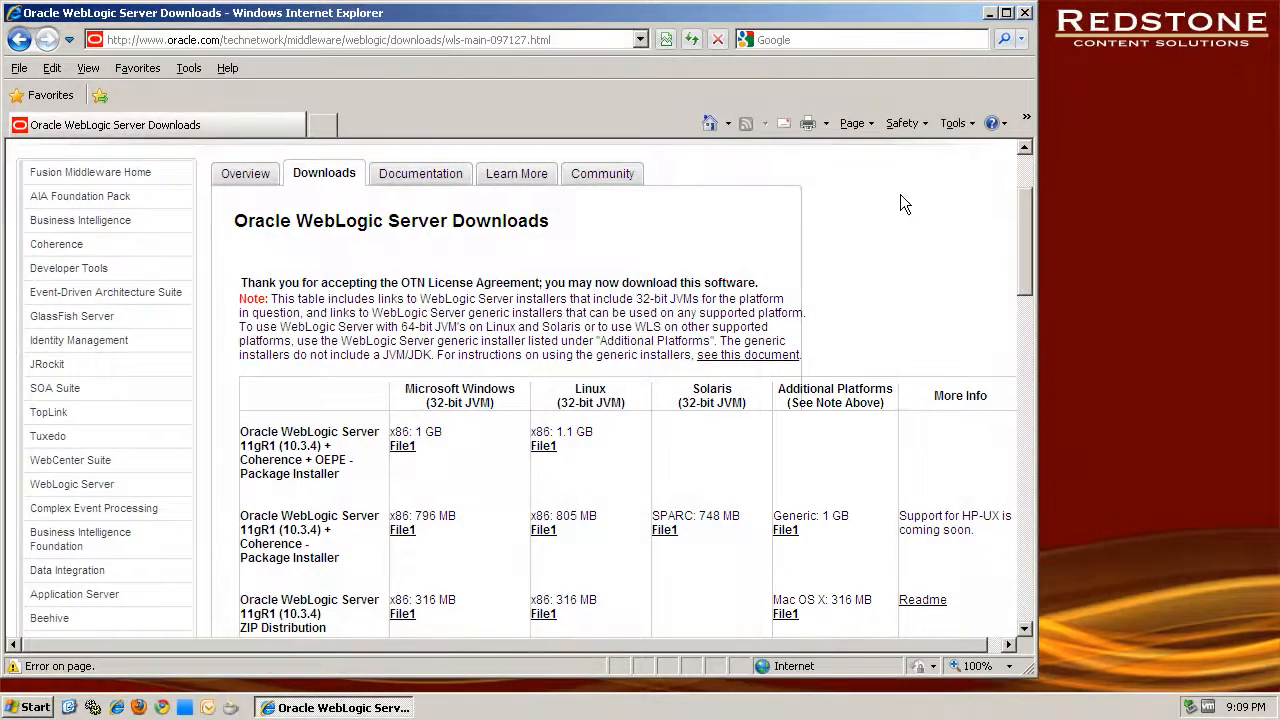
pyautogui.click(1022, 12)
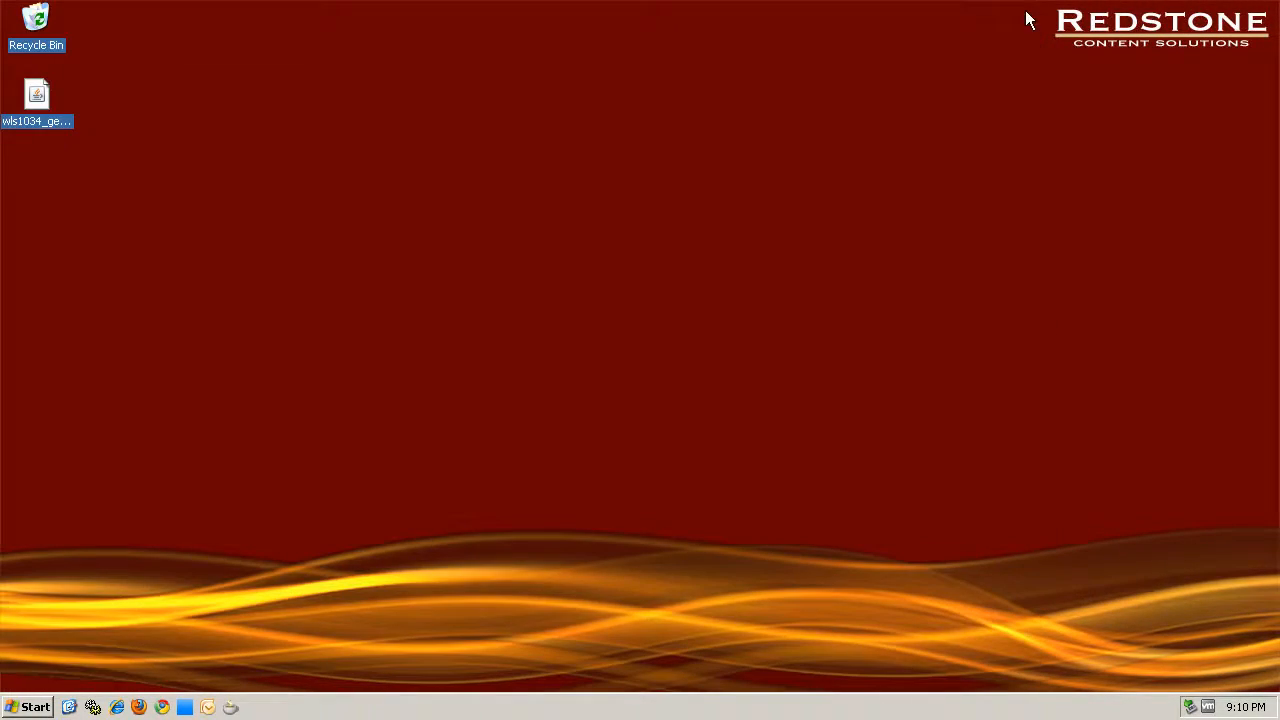
pyautogui.click(36, 94)
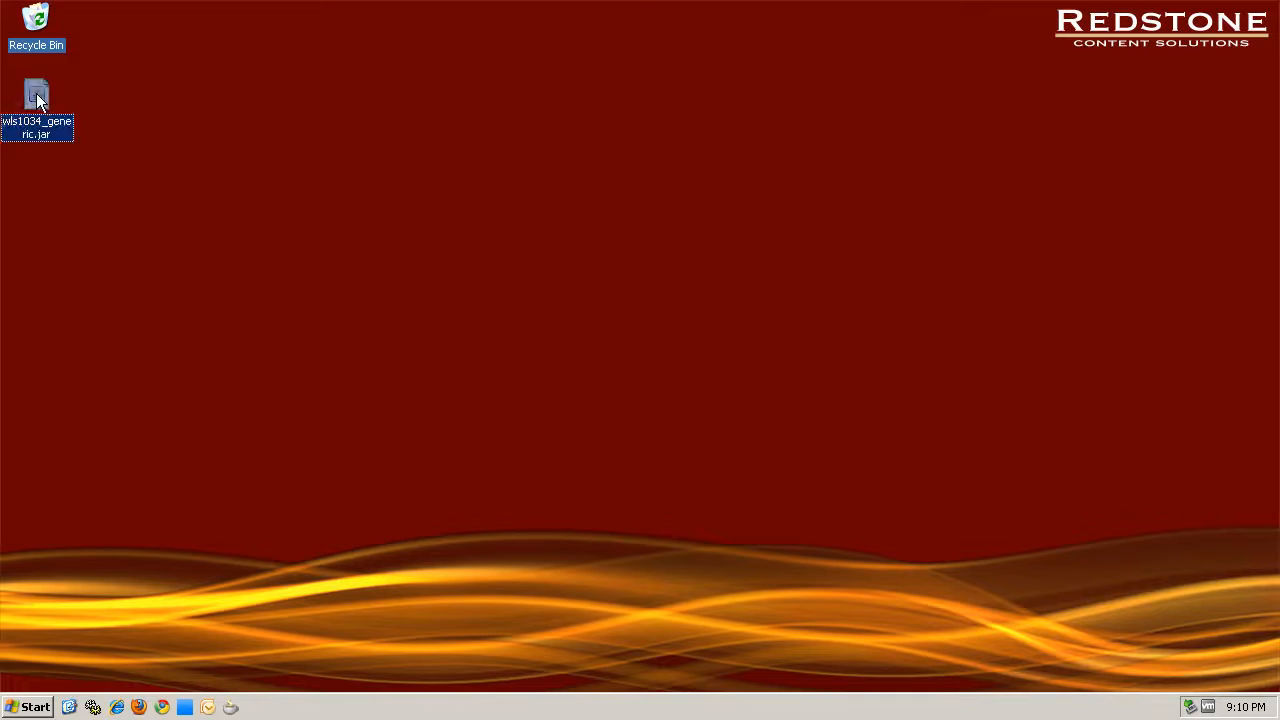
pyautogui.moveTo(1096, 704)
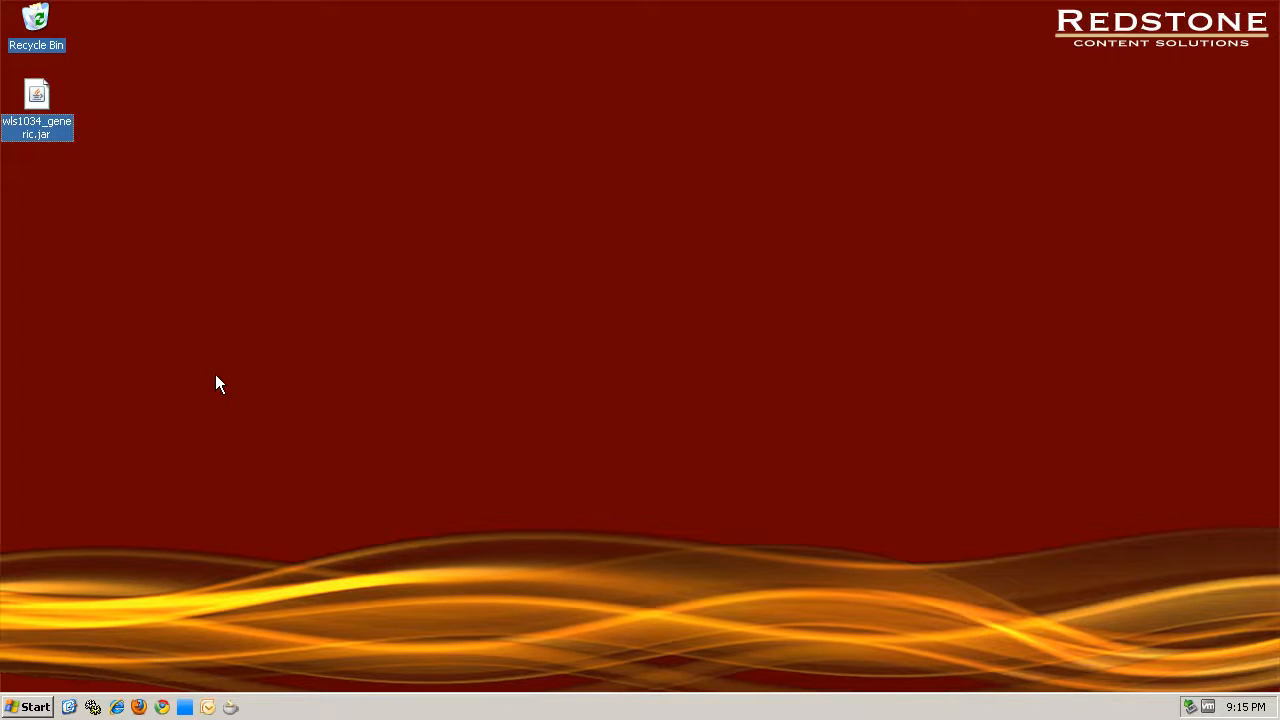
pyautogui.moveTo(196, 370)
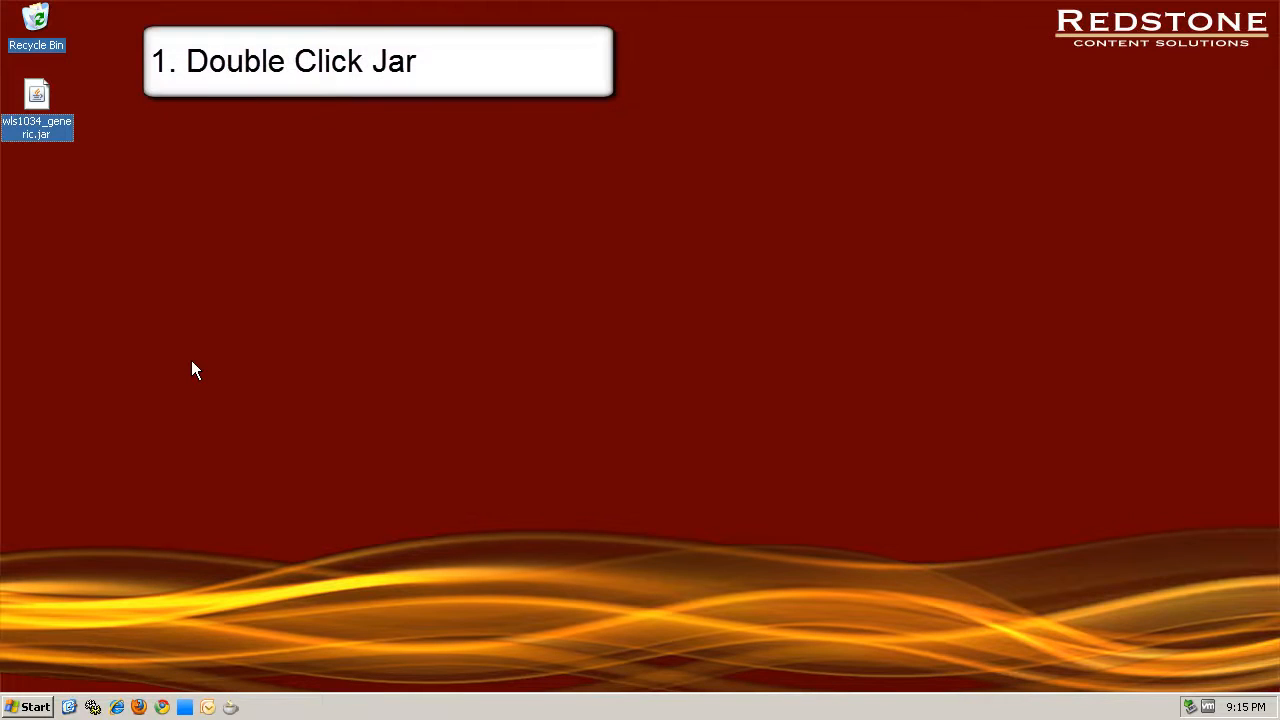
pyautogui.moveTo(196, 362)
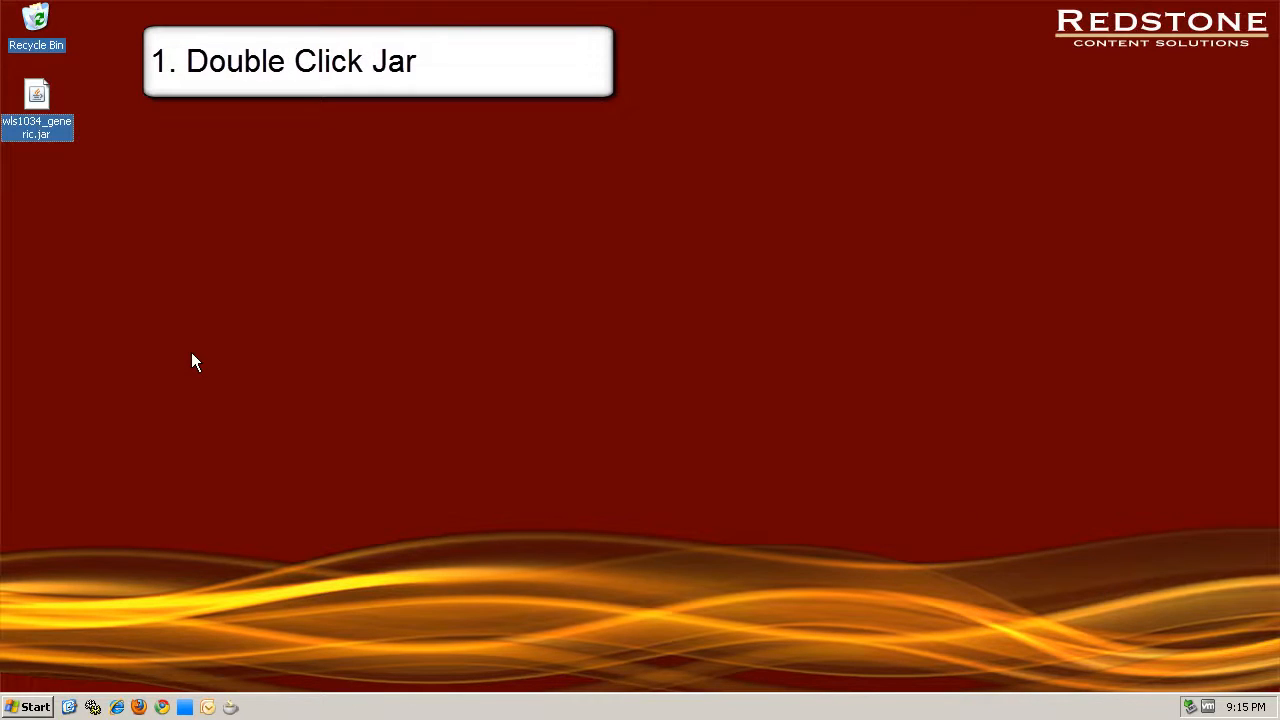
pyautogui.moveTo(36, 96)
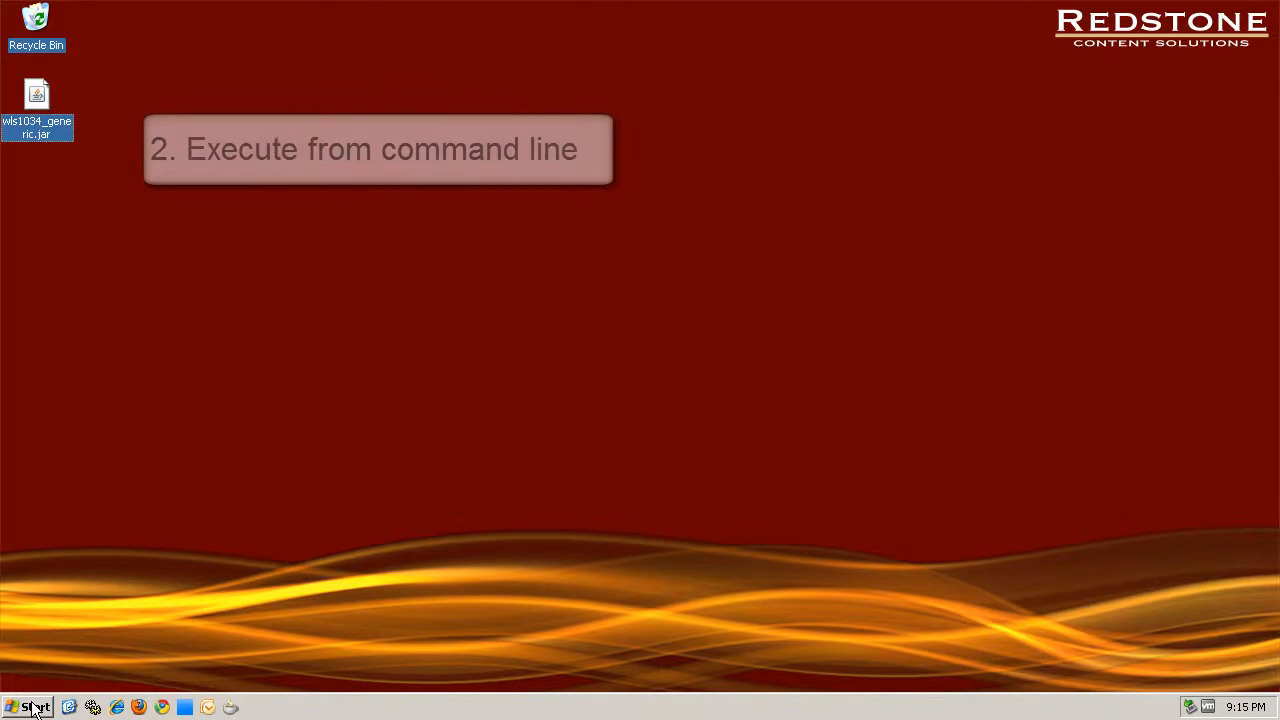
# - Launch the installer from the Desktop with java -jar wls1034_generic.jar in Command Prompt
pyautogui.click(36, 708)
pyautogui.write('cd Desktop')
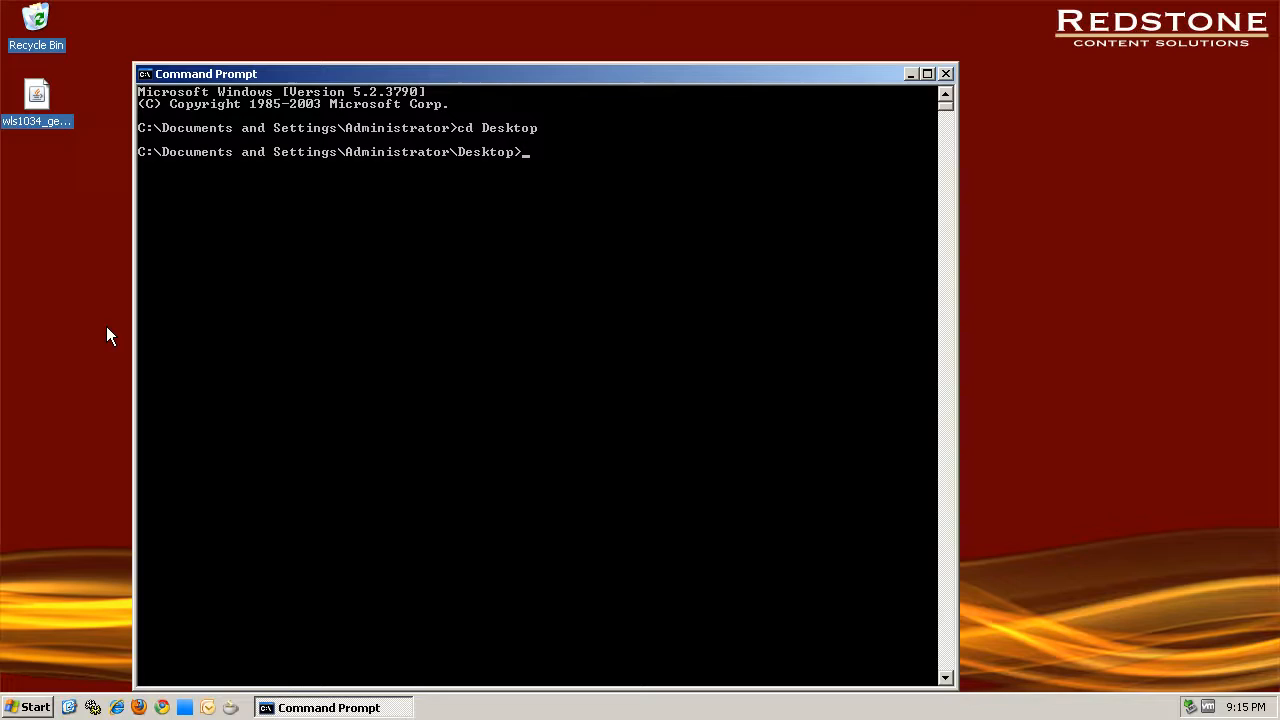
pyautogui.write('java')
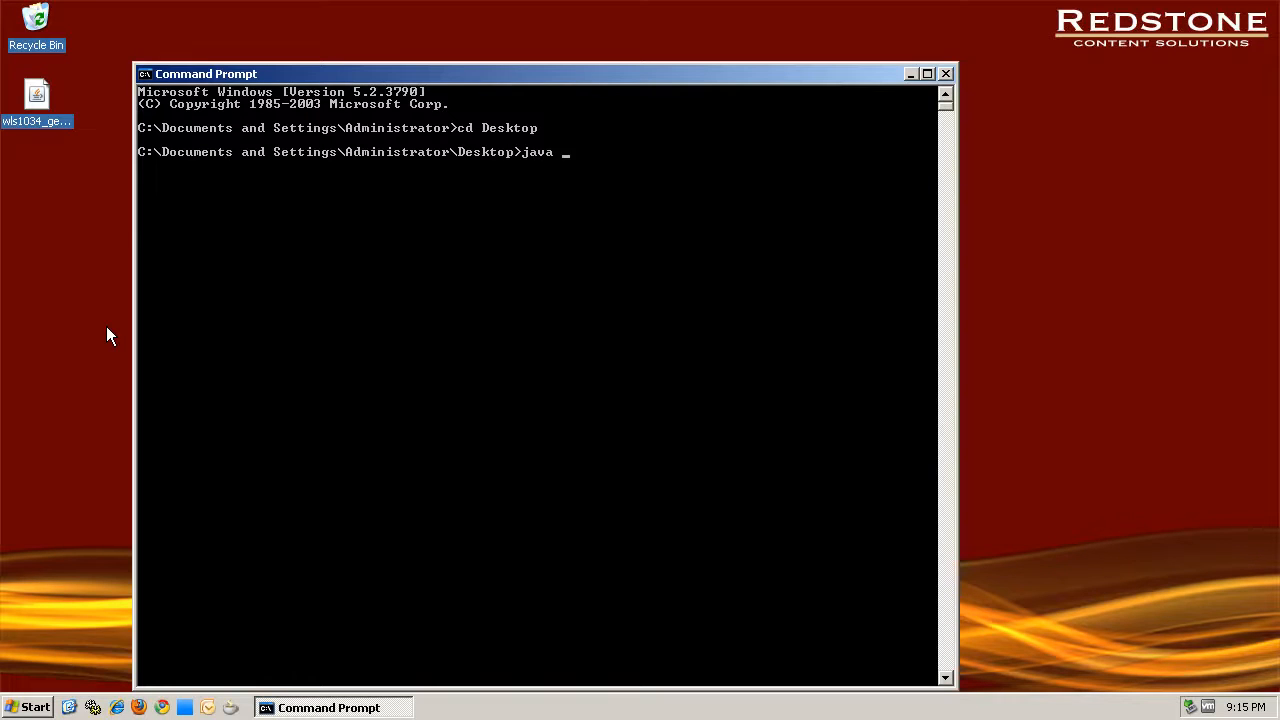
pyautogui.write('-jar')
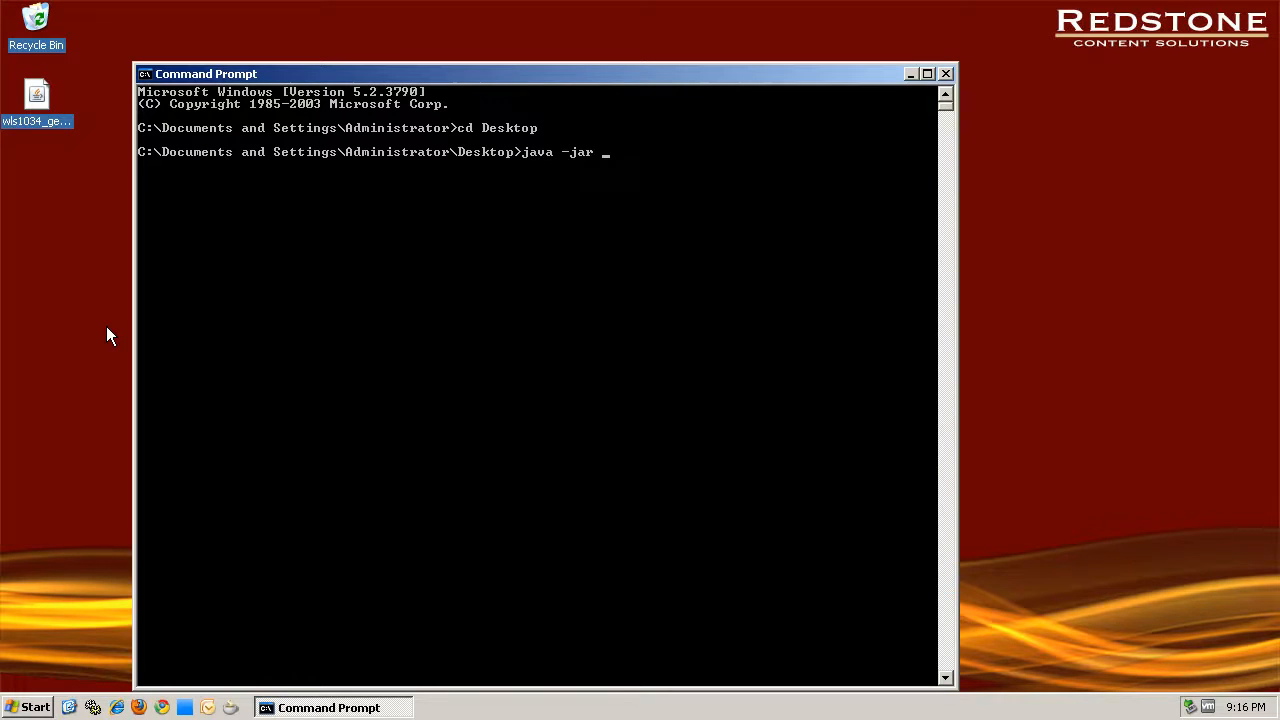
pyautogui.write('wls1034_generic.jar')
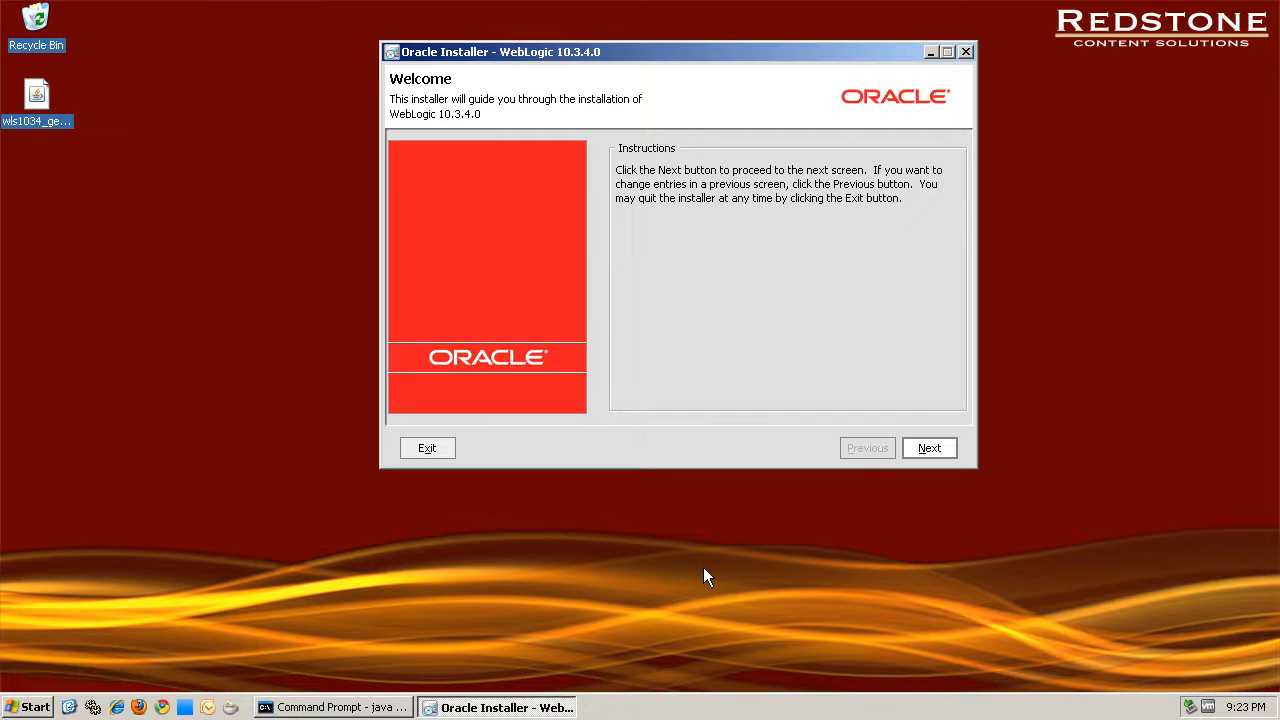
# - Pass the Welcome screen and accept a new Middleware Home at C:\oracle\middleware
pyautogui.click(928, 448)
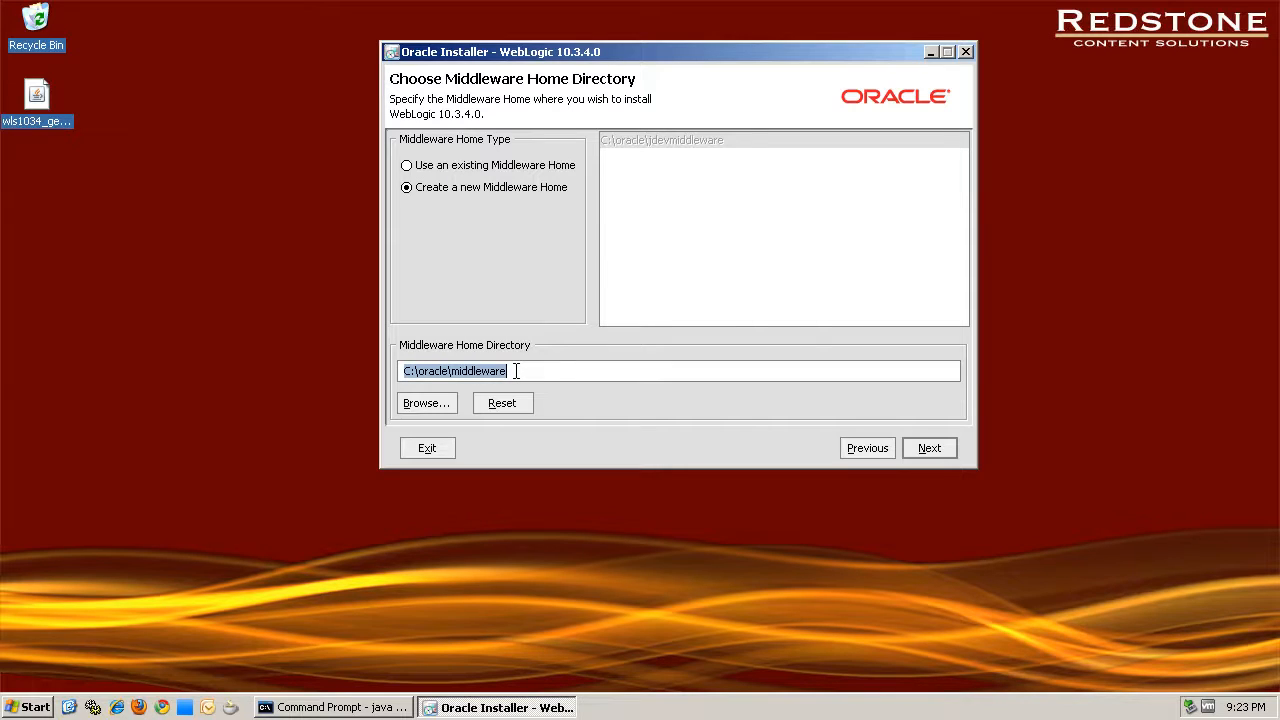
pyautogui.click(928, 448)
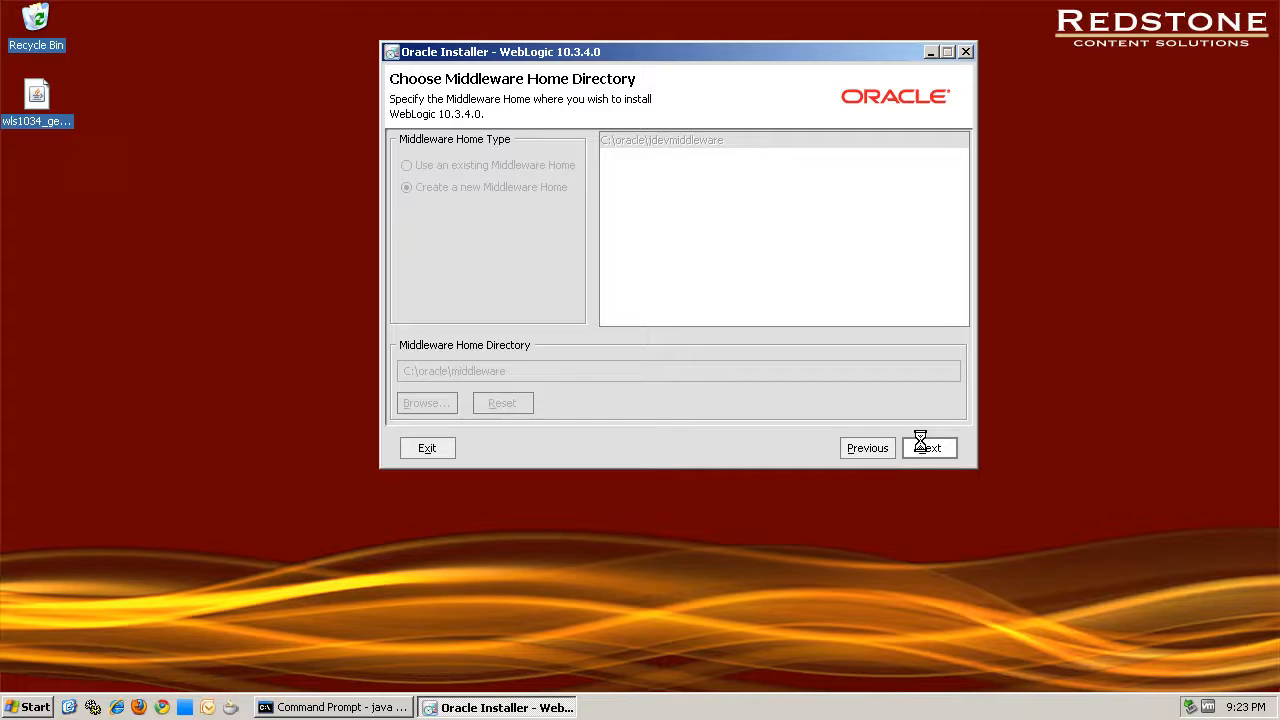
pyautogui.click(928, 448)
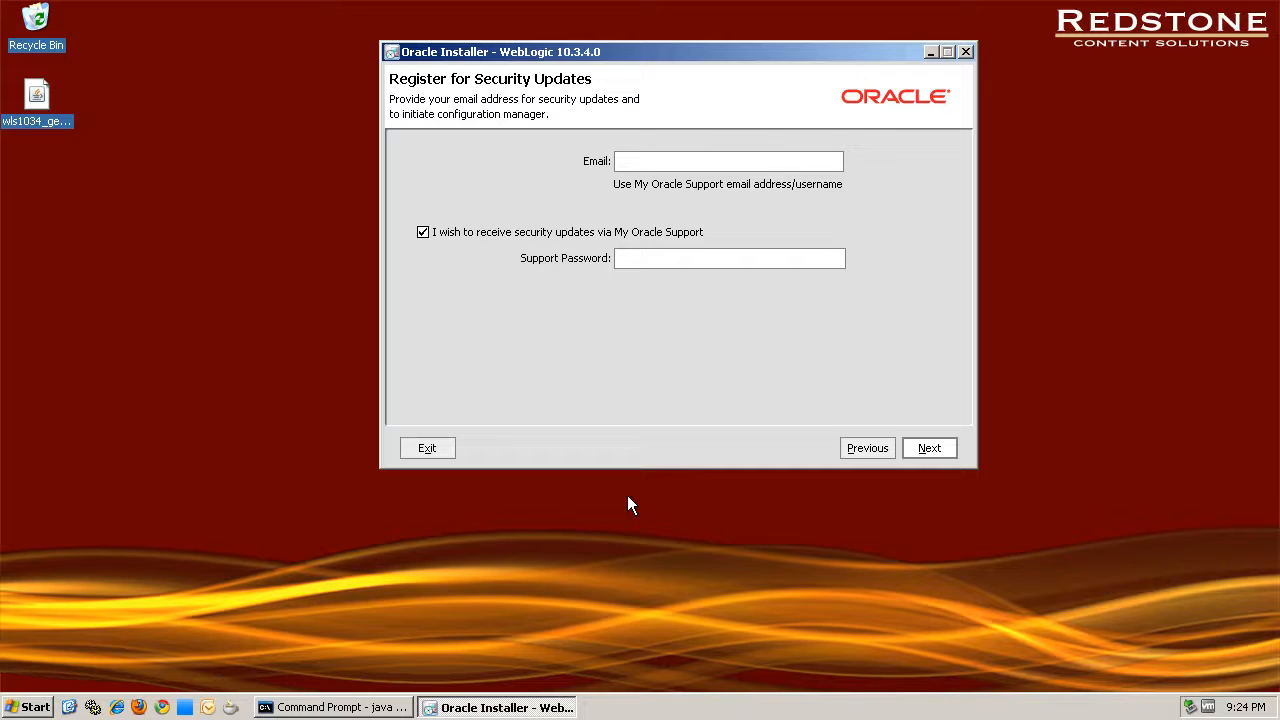
pyautogui.moveTo(624, 490)
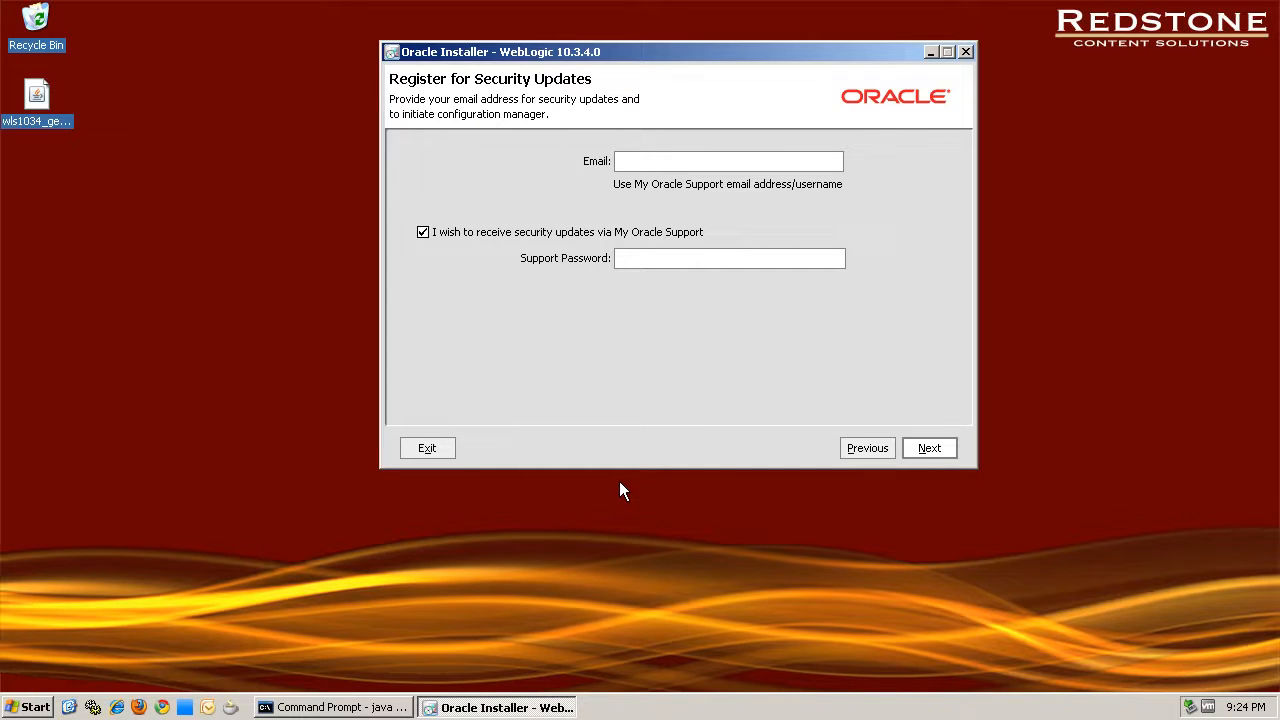
# - Continue with Email blank, confirm both security warnings, and select the Custom install type
pyautogui.click(928, 448)
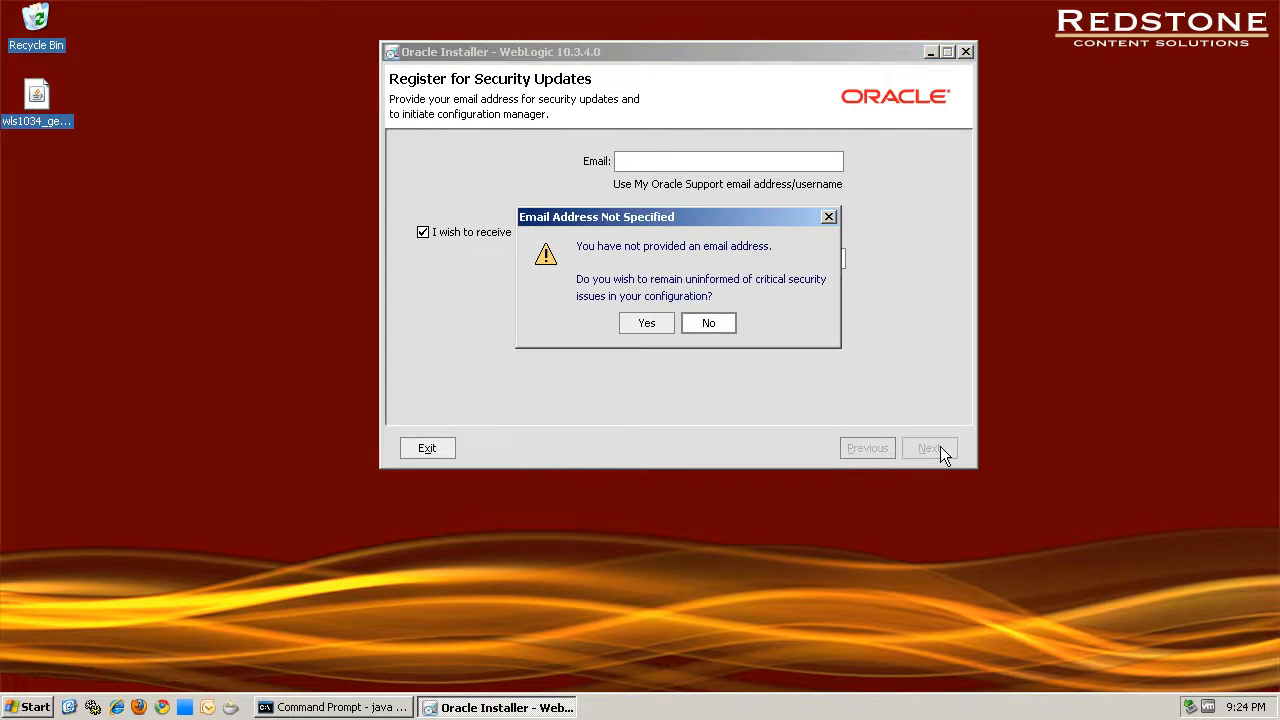
pyautogui.click(646, 322)
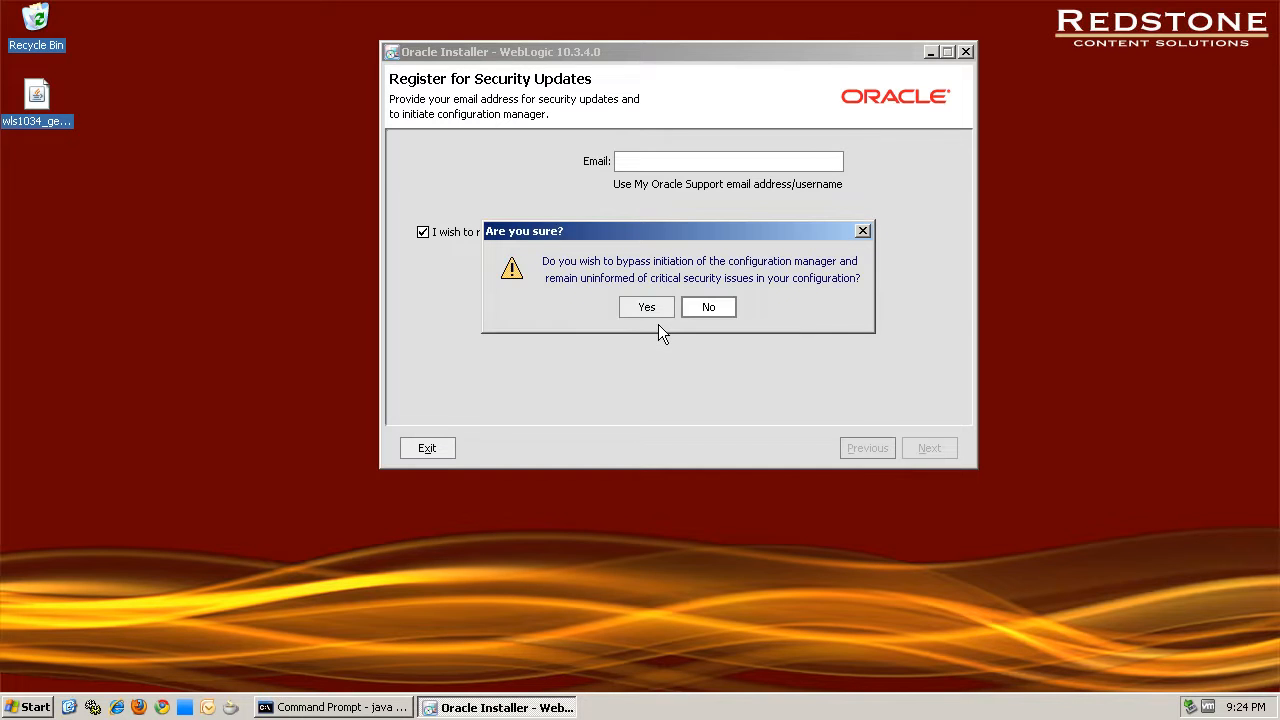
pyautogui.click(644, 308)
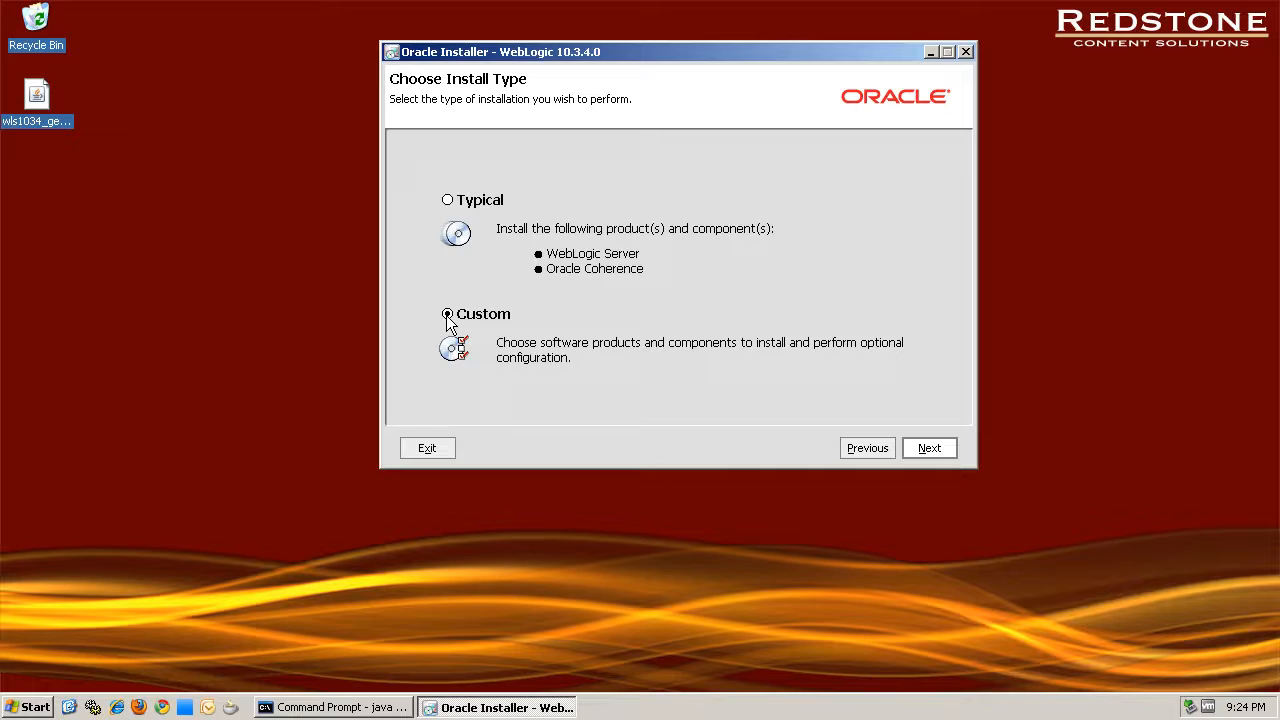
pyautogui.click(448, 312)
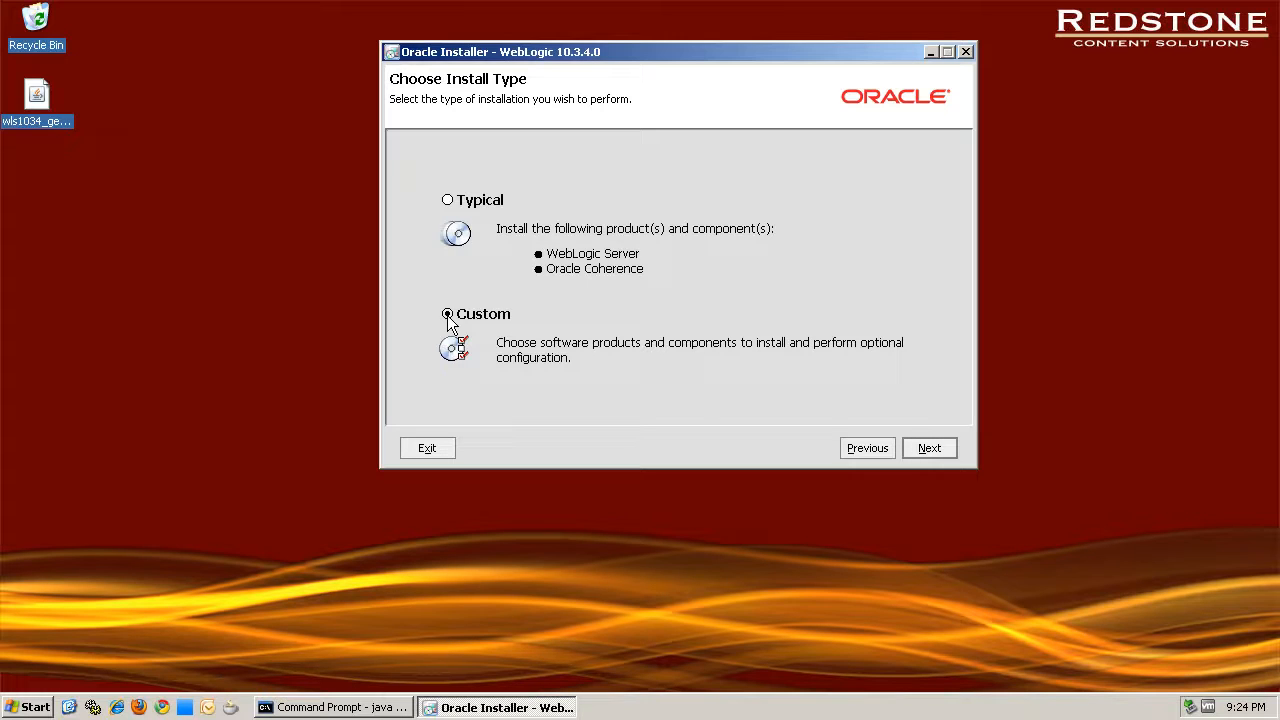
pyautogui.click(928, 448)
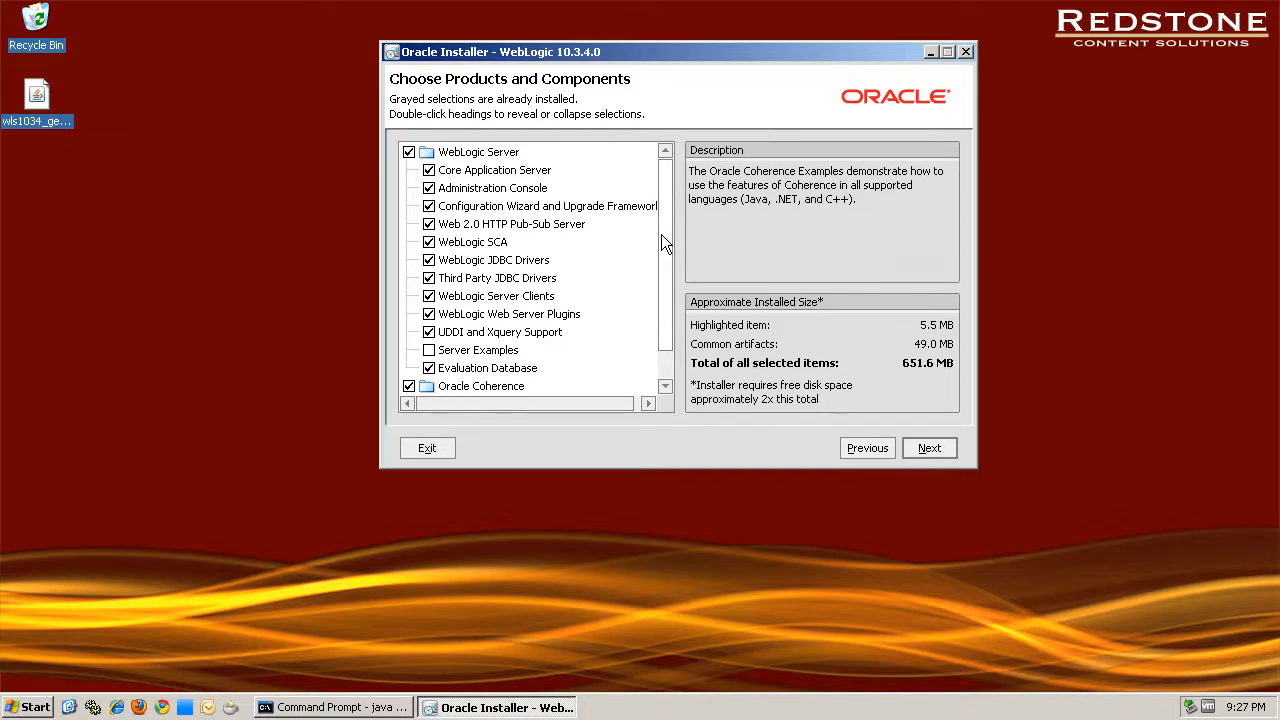
# - Exclude Oracle Coherence from the components and keep the local Sun SDK 1.6.0_23
pyautogui.scroll(-3)
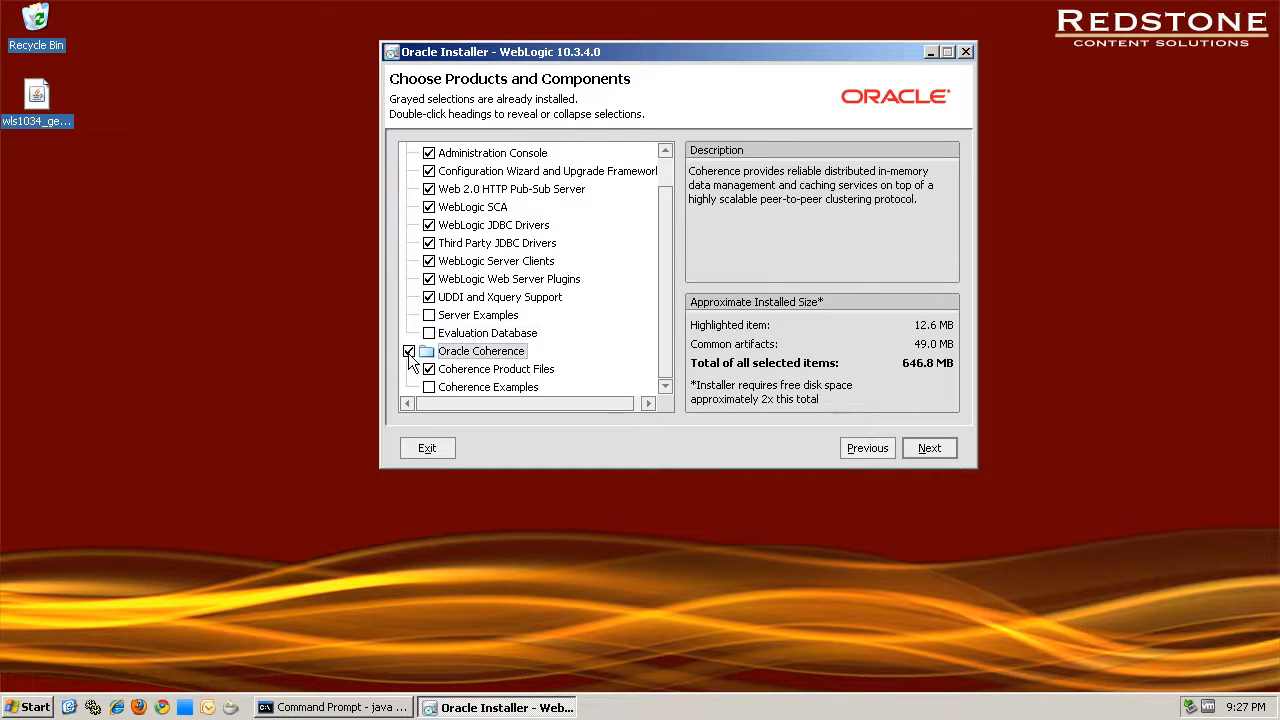
pyautogui.click(408, 352)
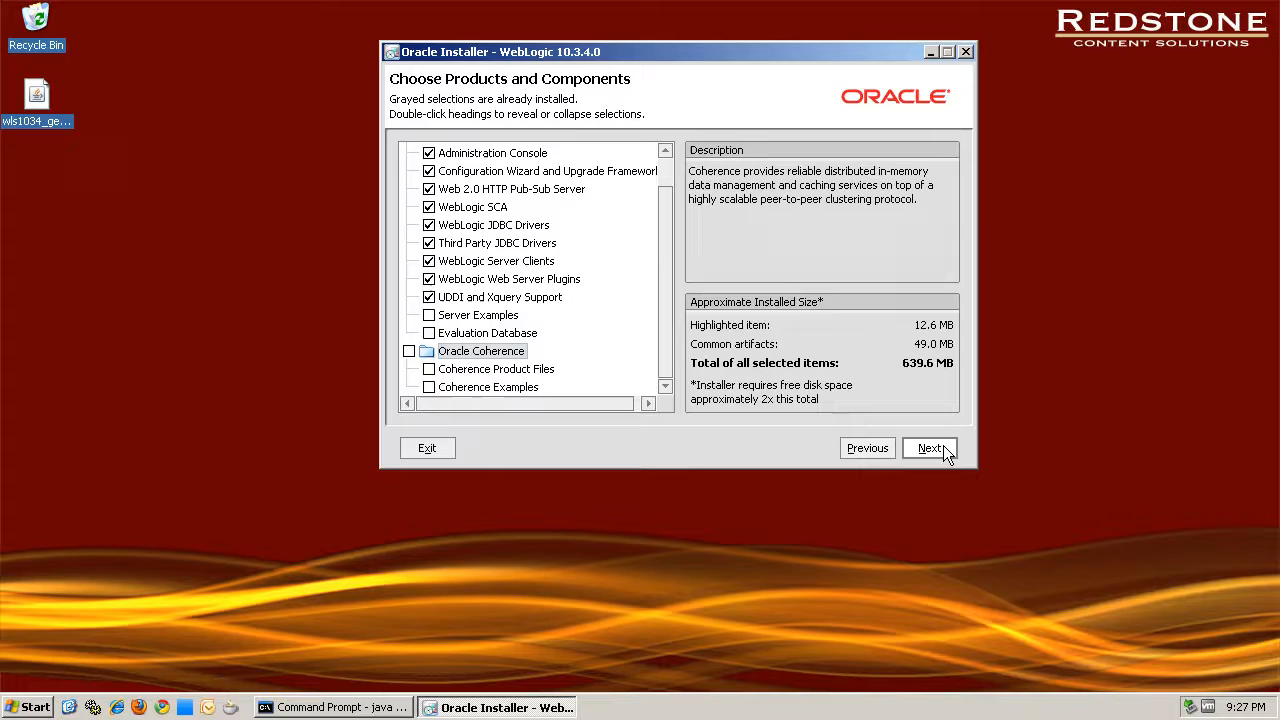
pyautogui.click(930, 448)
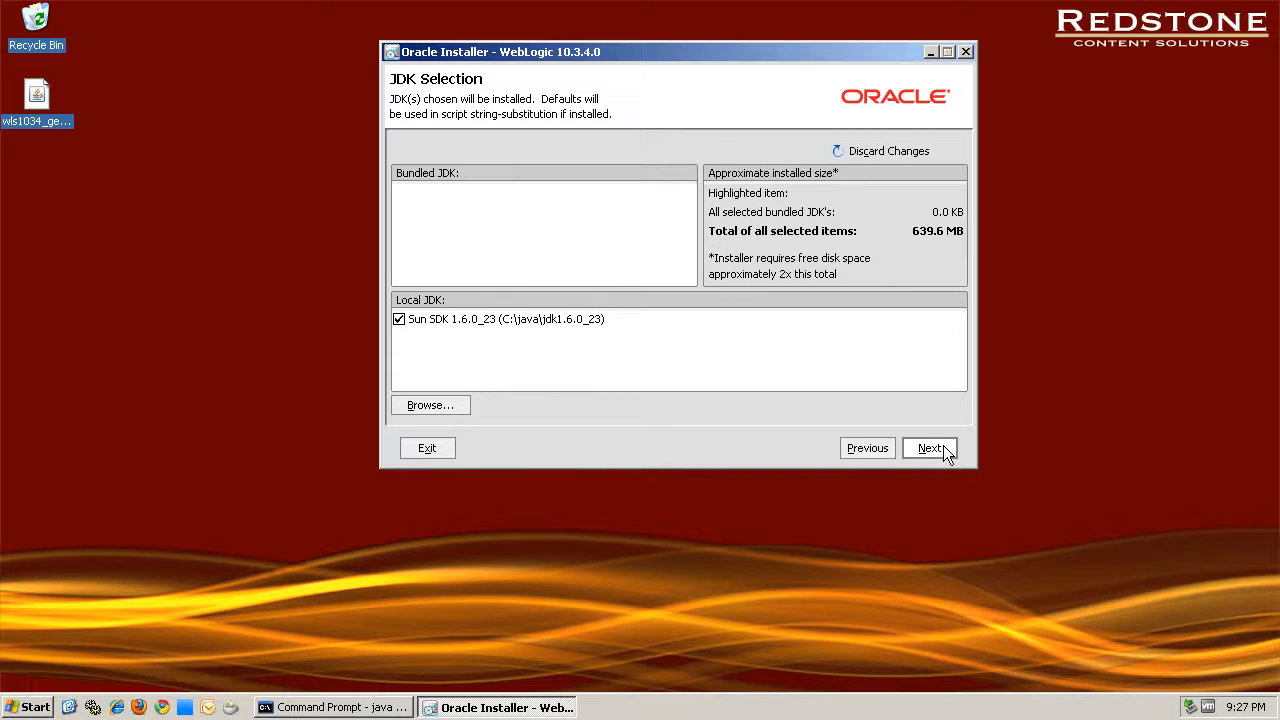
pyautogui.moveTo(658, 388)
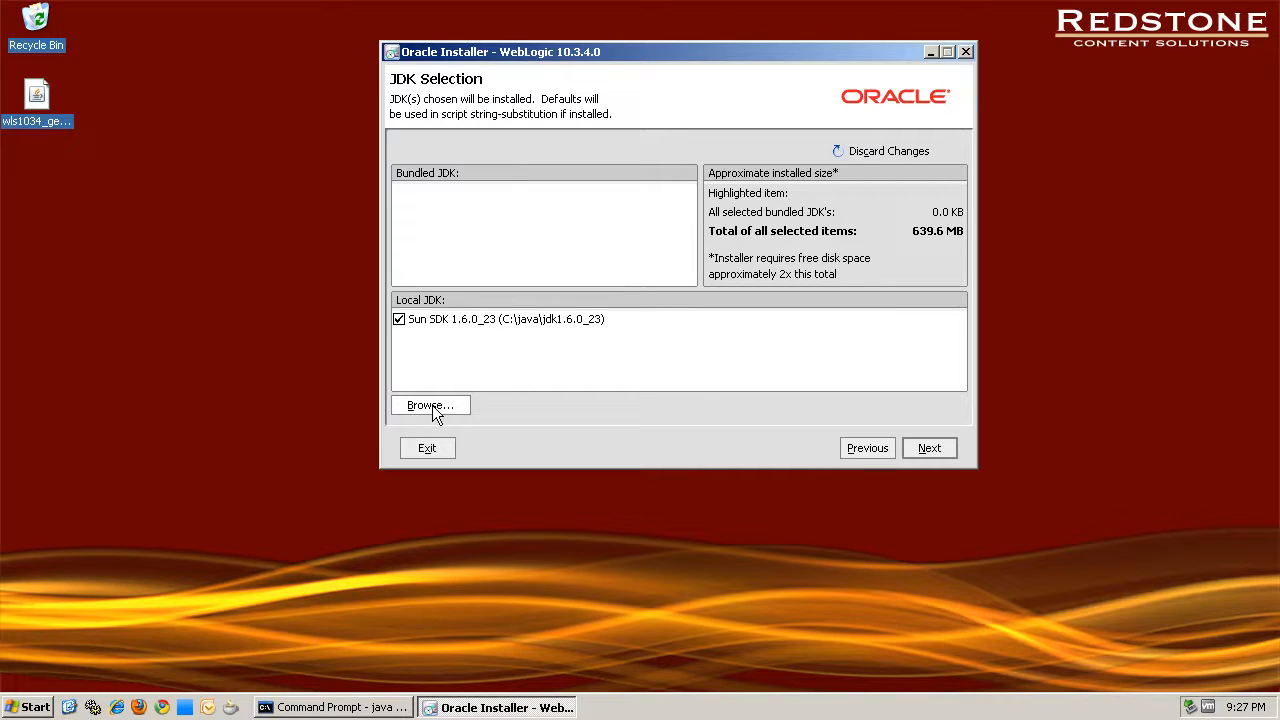
pyautogui.moveTo(810, 436)
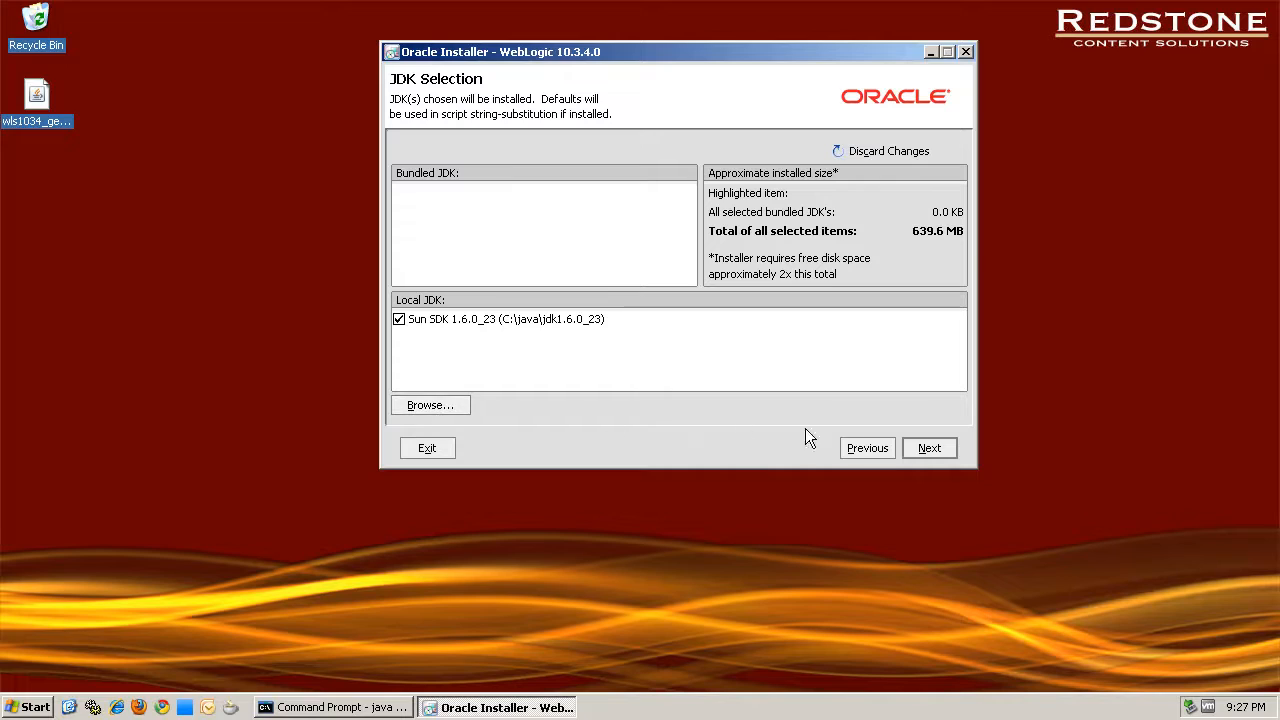
pyautogui.click(928, 448)
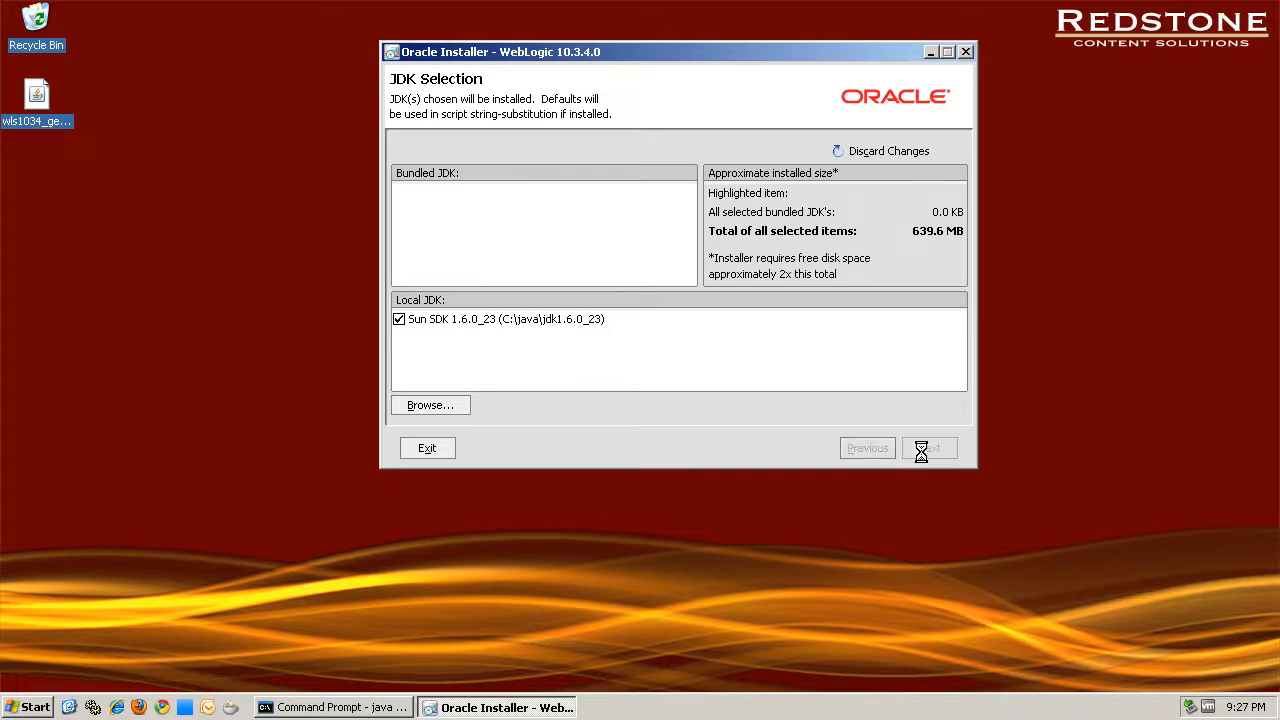
pyautogui.click(928, 448)
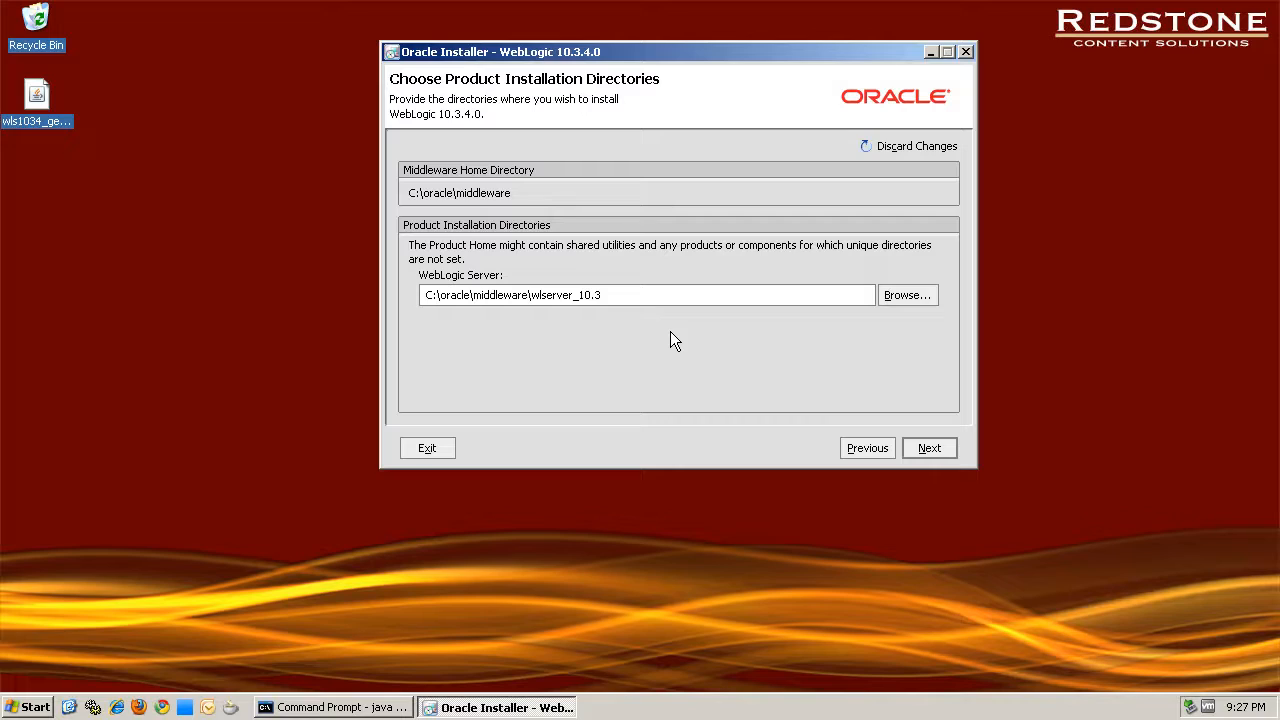
pyautogui.moveTo(668, 332)
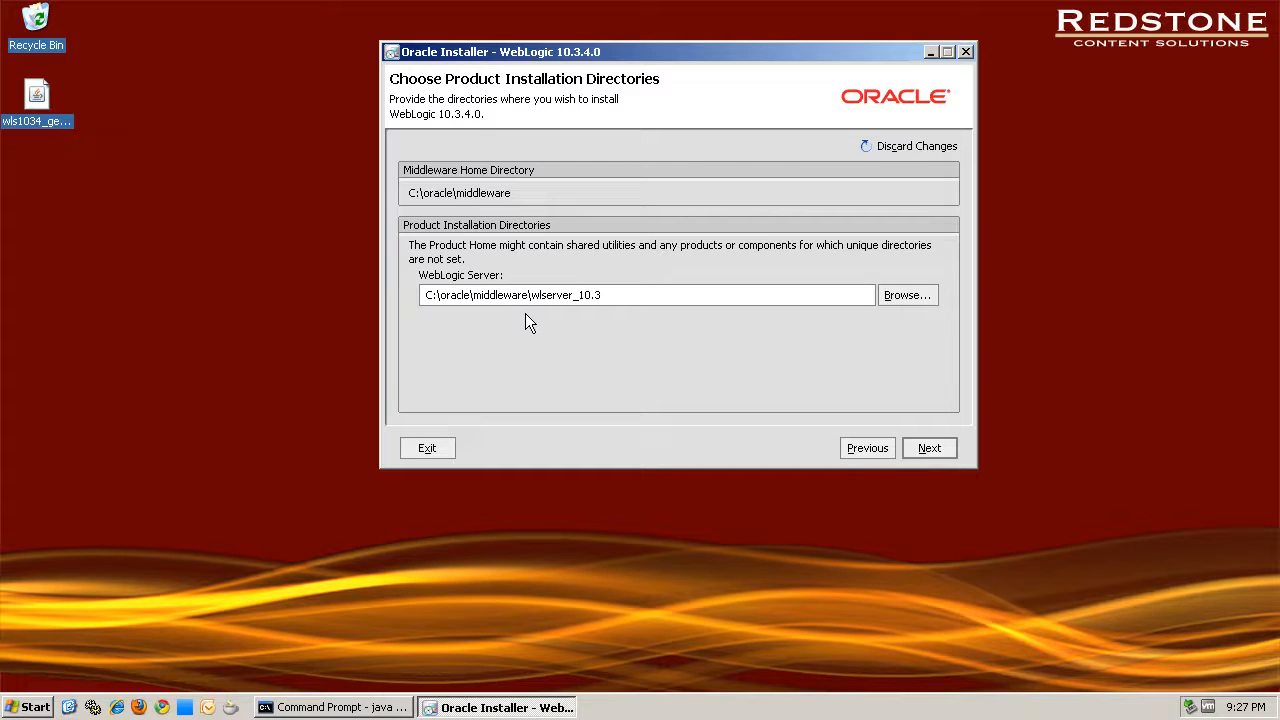
# - Keep the default wlserver_10.3 directory, Node Manager Service at No, and All Users Start Menu shortcuts
pyautogui.click(928, 448)
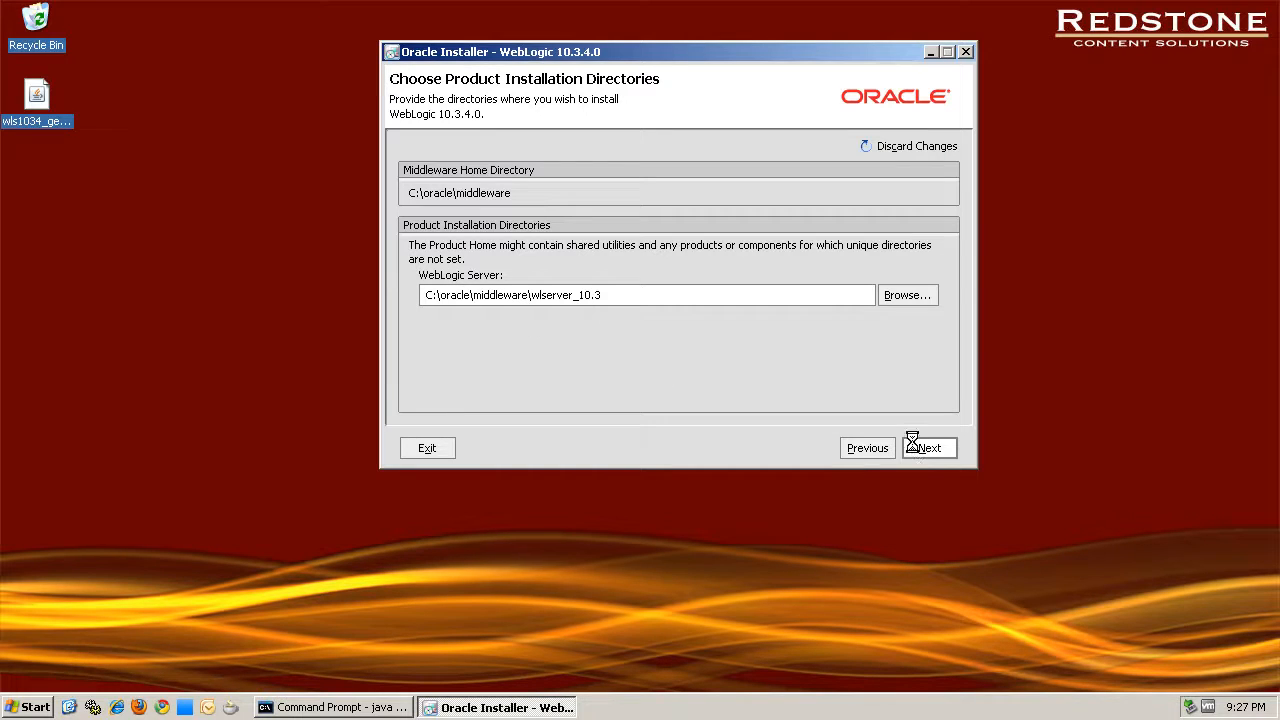
pyautogui.click(928, 448)
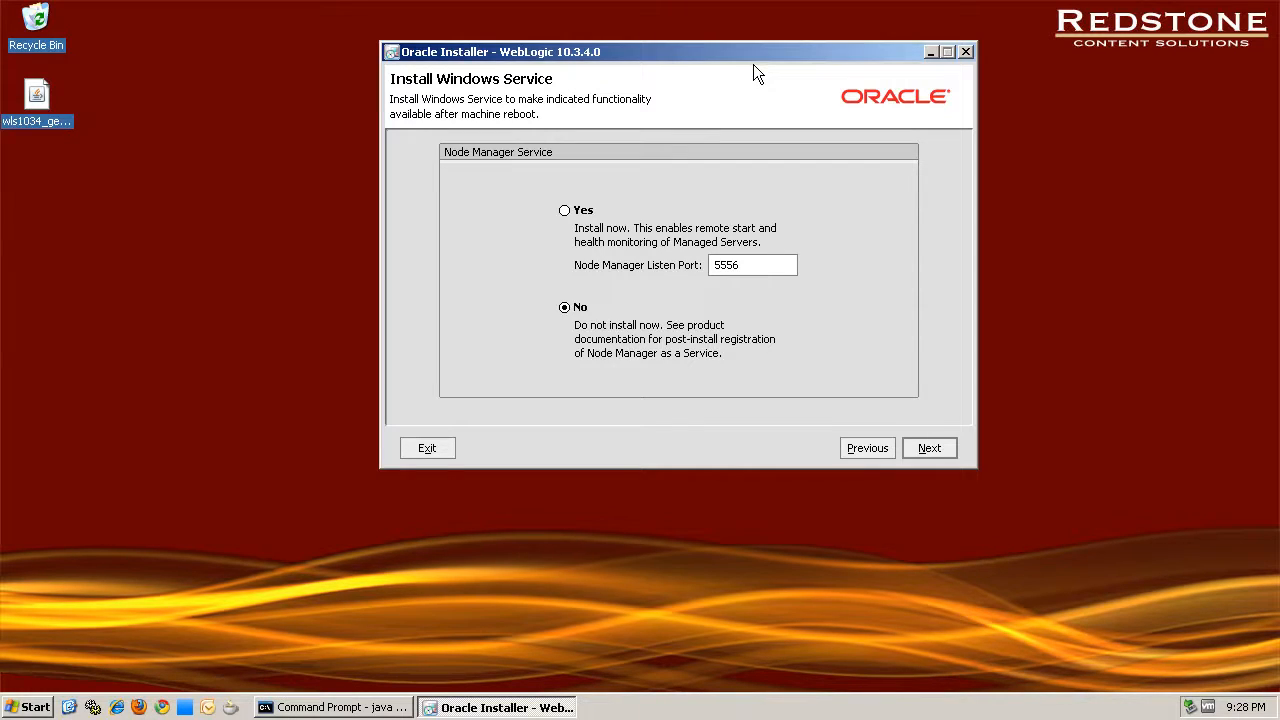
pyautogui.moveTo(780, 114)
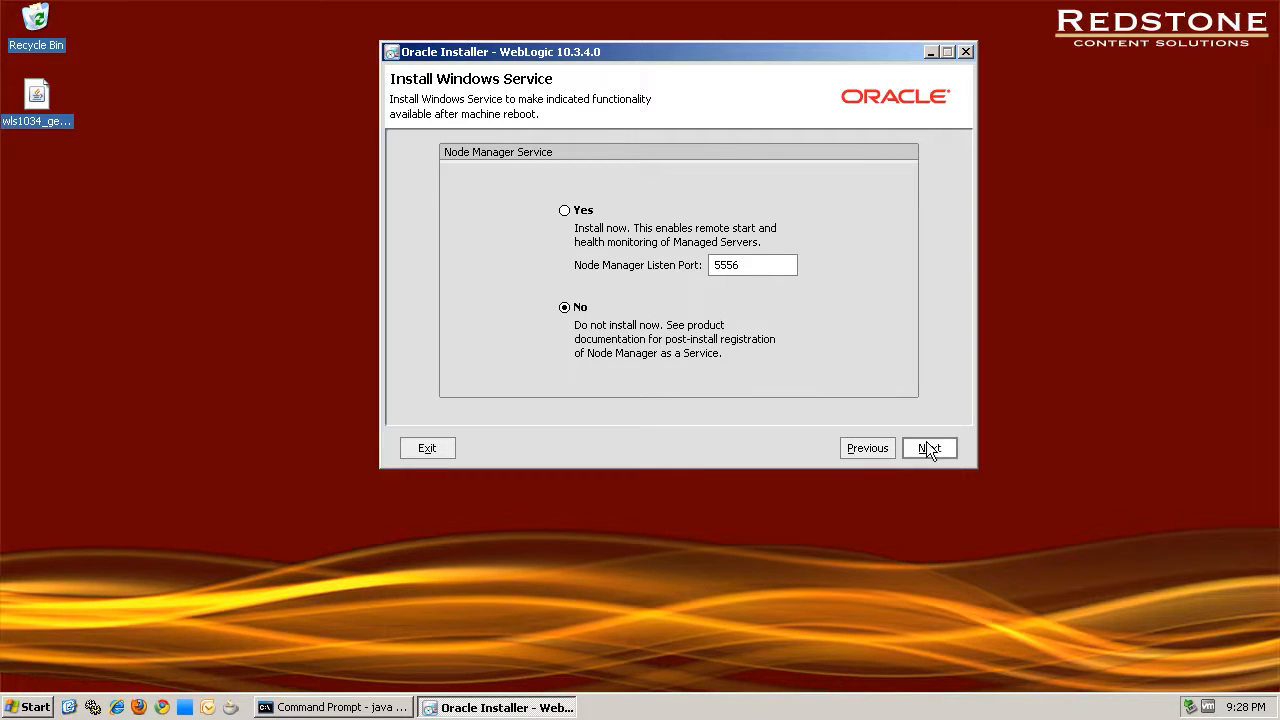
pyautogui.click(928, 448)
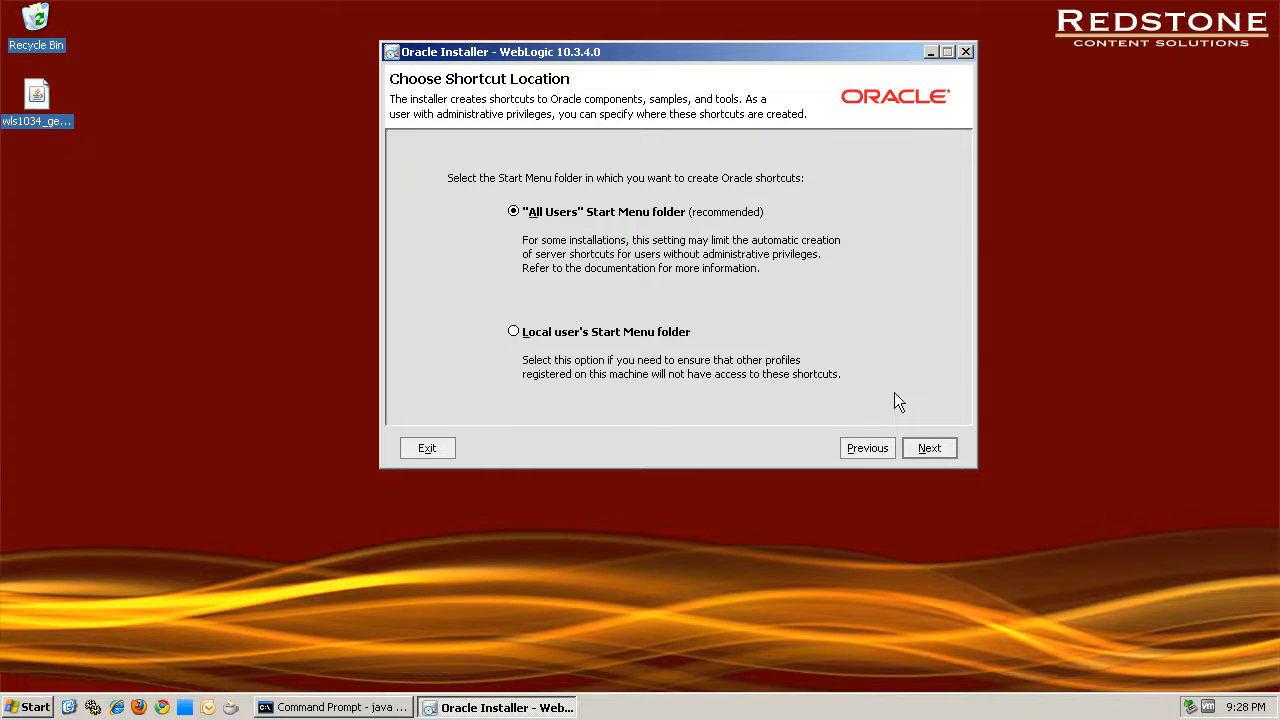
pyautogui.moveTo(636, 228)
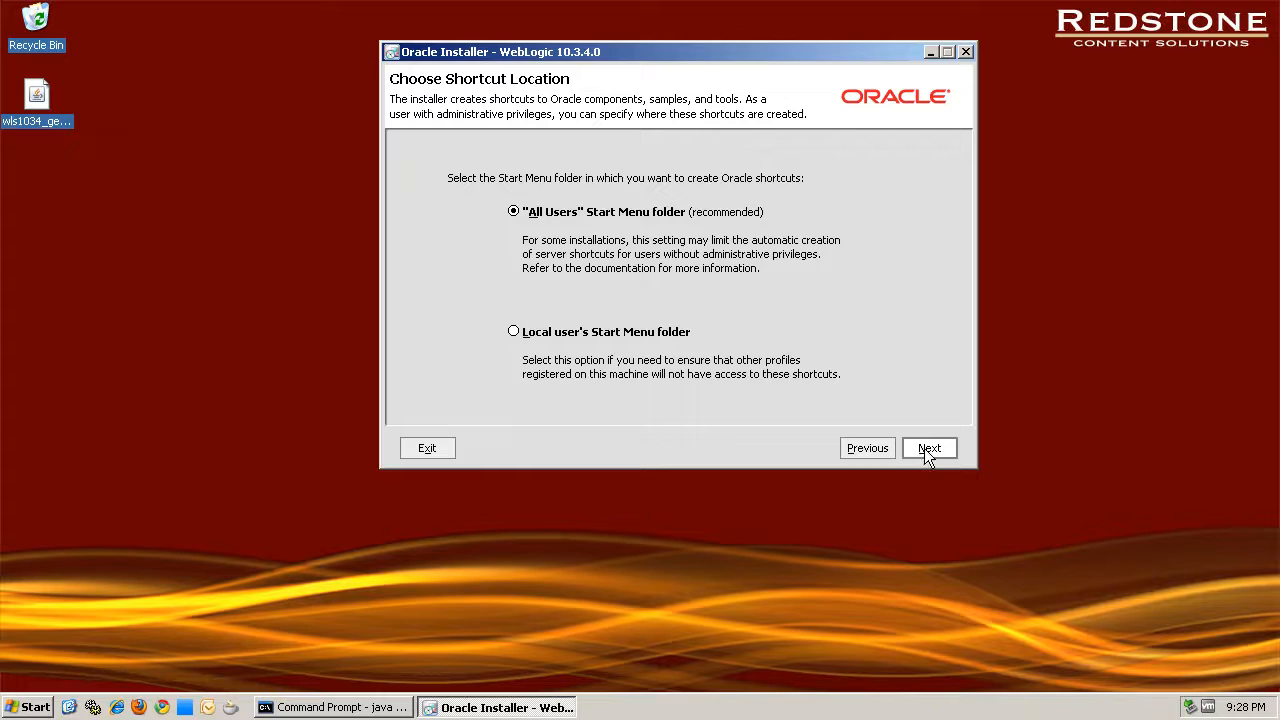
pyautogui.click(928, 448)
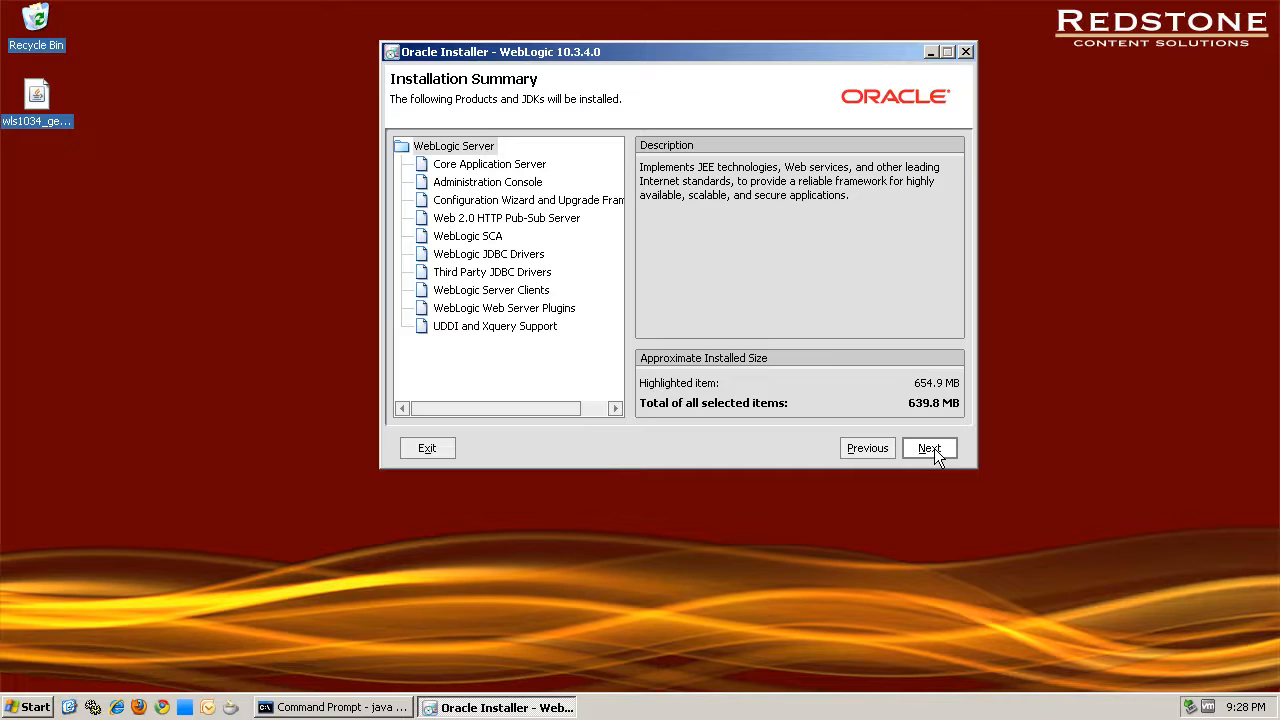
# - Run the installation from the summary, uncheck Run Quickstart, and exit with Done
pyautogui.click(928, 448)
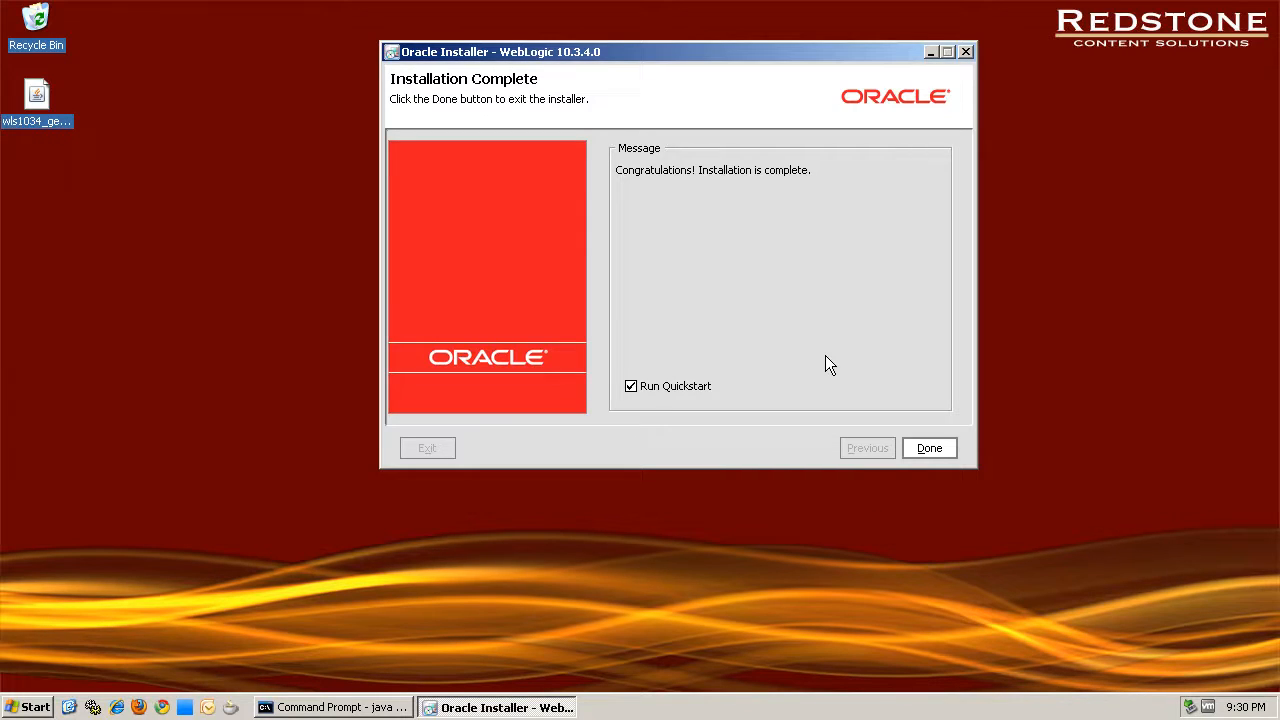
pyautogui.moveTo(798, 374)
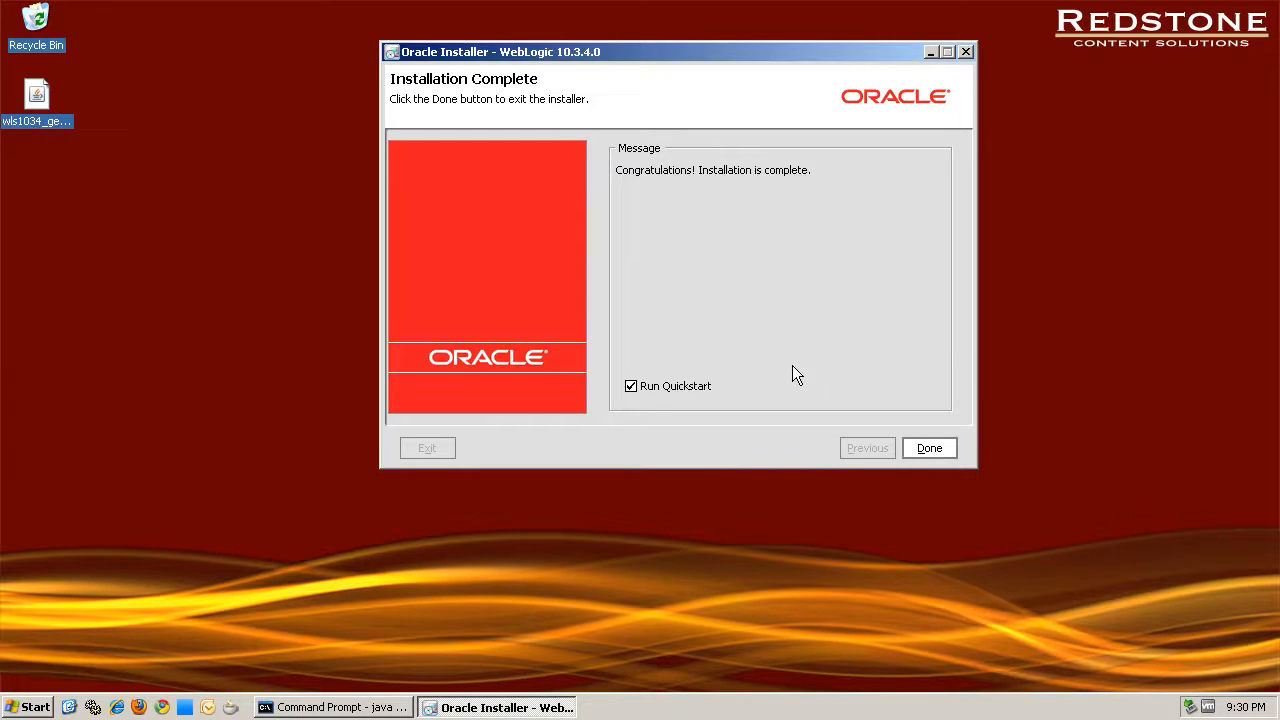
pyautogui.click(630, 386)
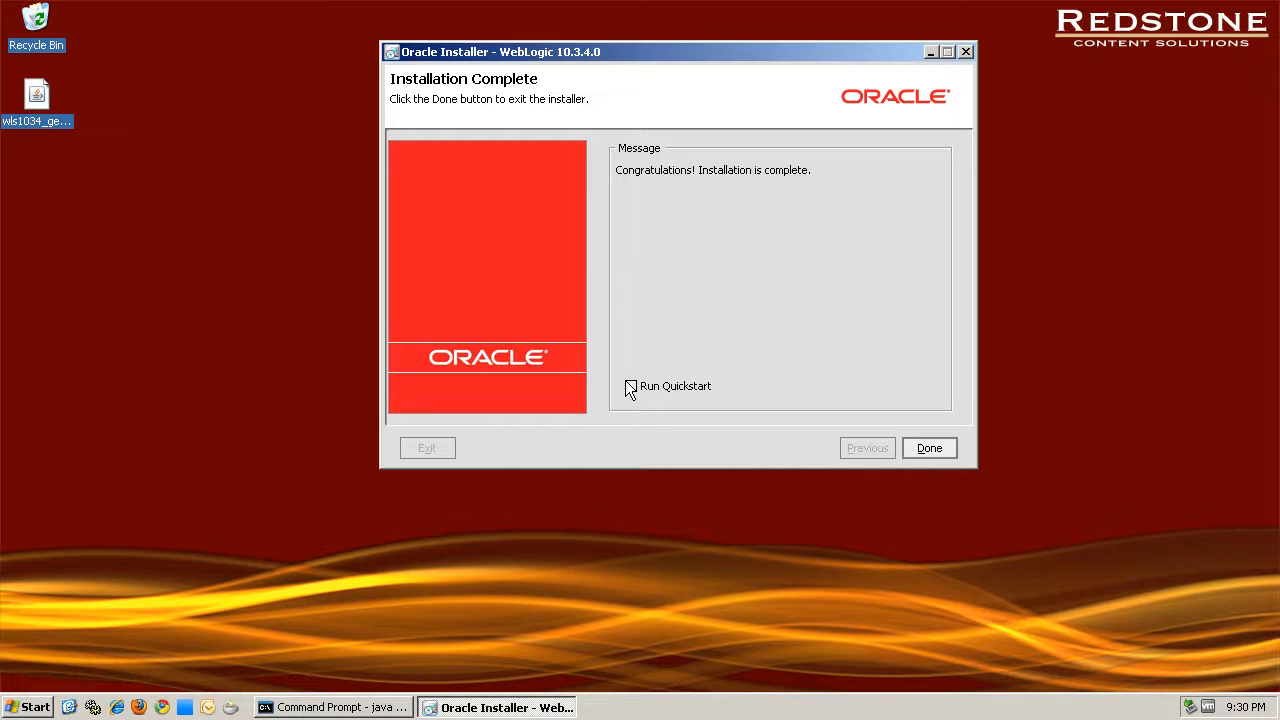
pyautogui.click(928, 448)
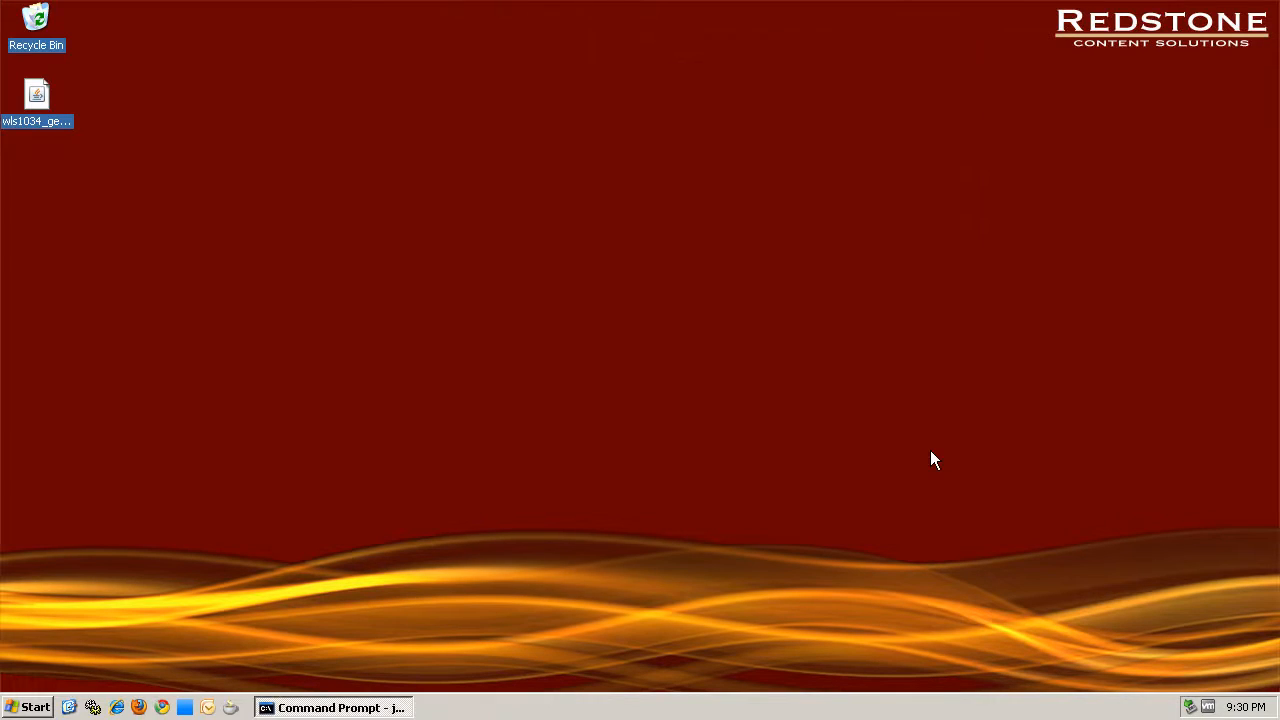